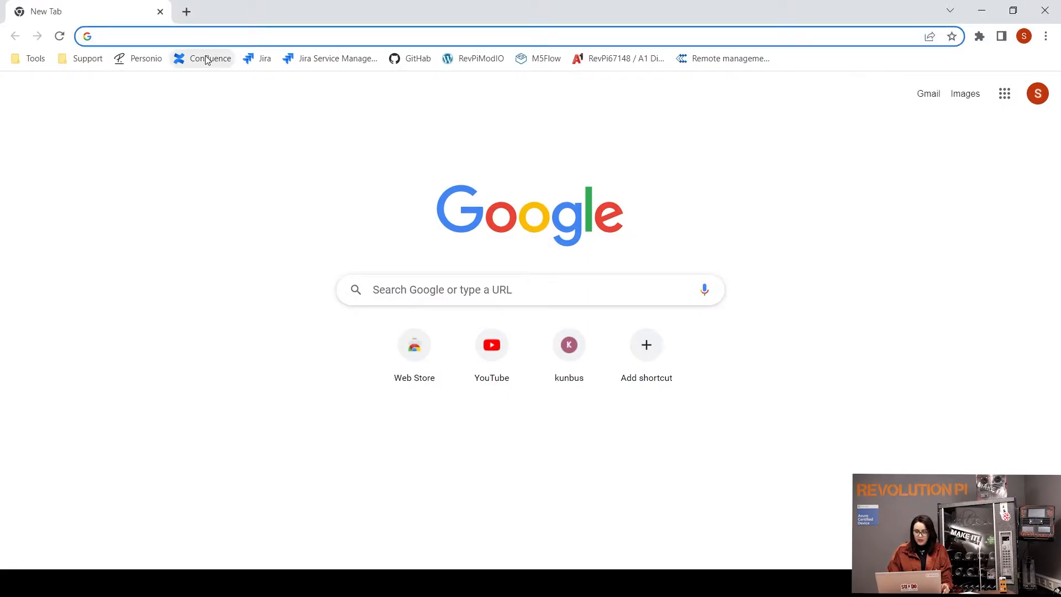
- Load the RevPi Login page at 10.33.20.166:41080 from the address bar suggestion
{"action": "type", "text": "10.33.20."}
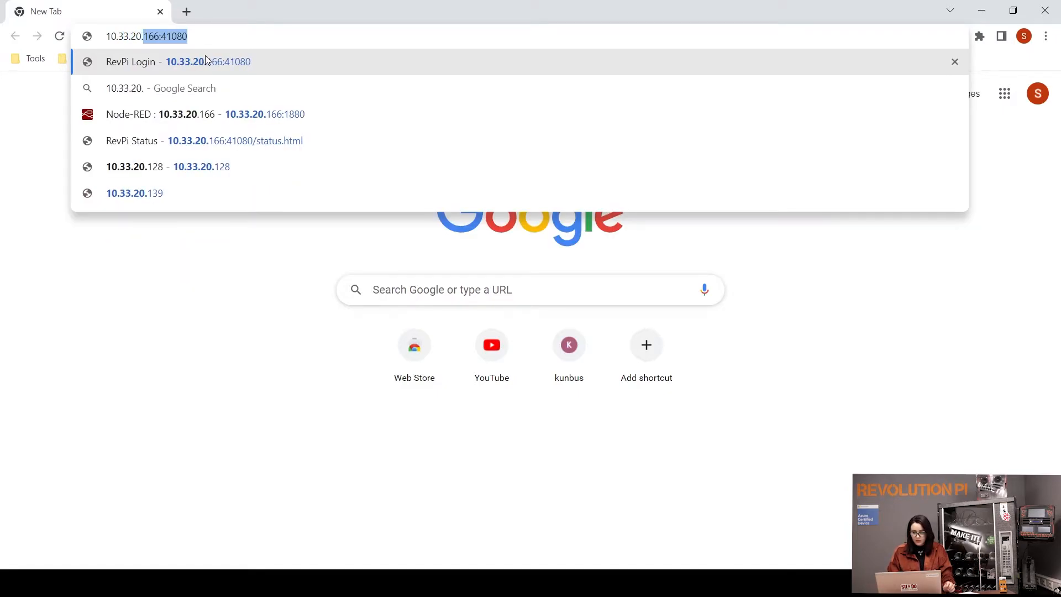
{"action": "key", "text": "Backspace"}
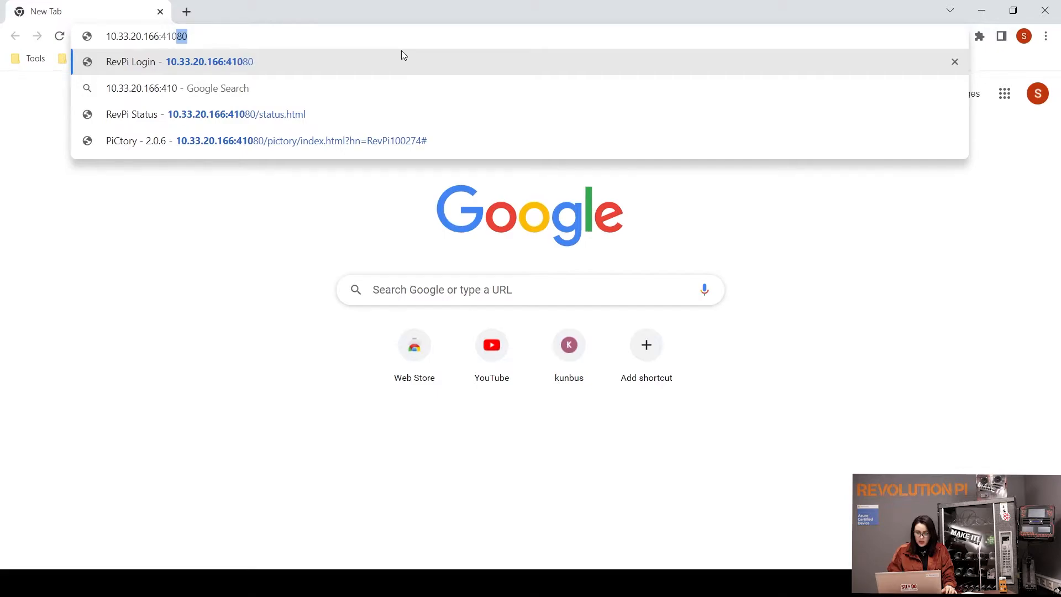
{"action": "left_click", "coordinate": [178, 61]}
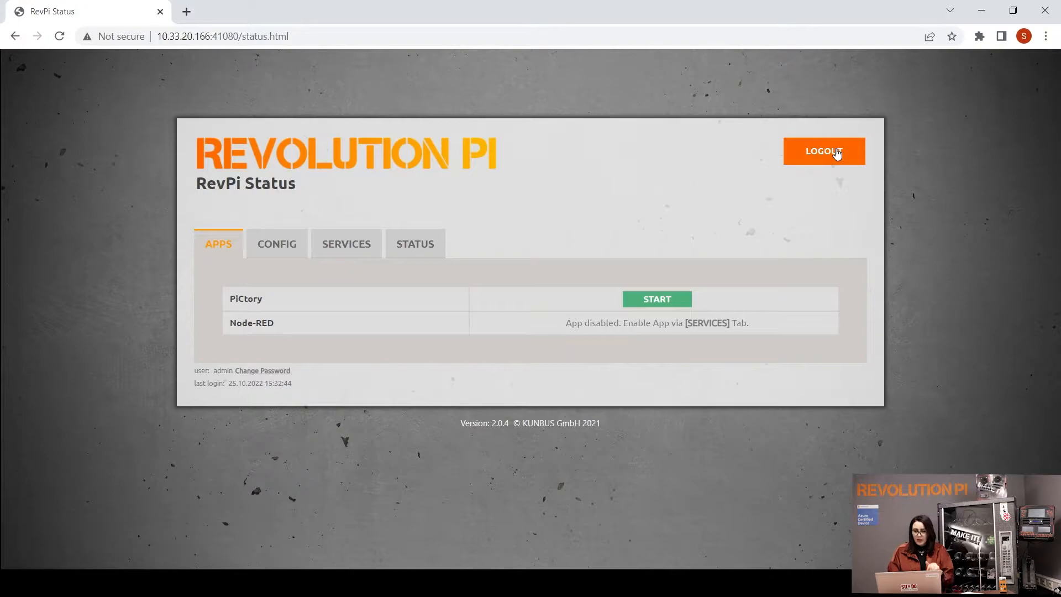
- Log out, then log back in with username admin
{"action": "left_click", "coordinate": [823, 151]}
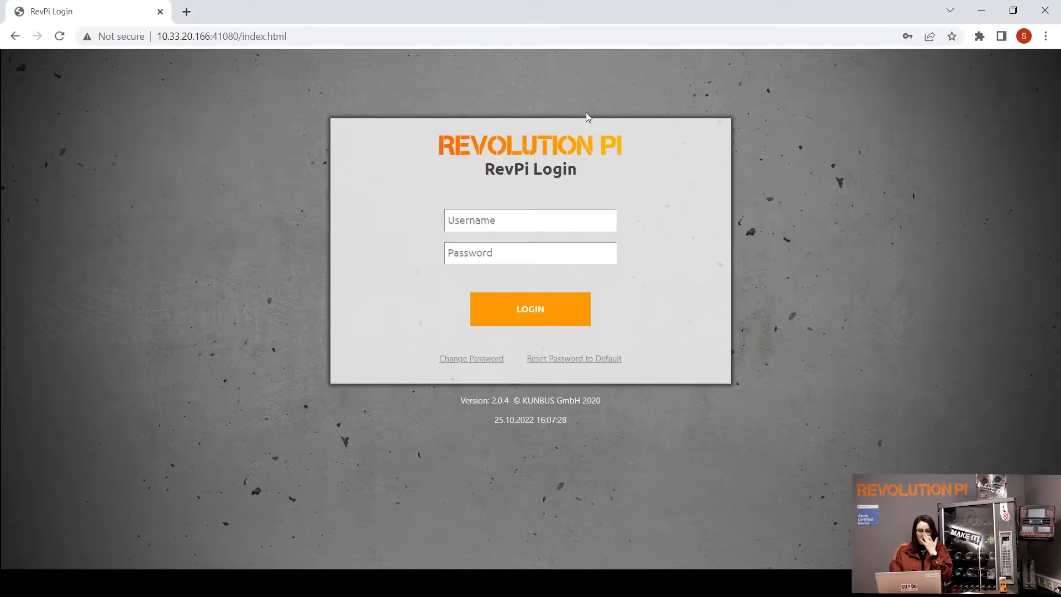
{"action": "left_click", "coordinate": [529, 220]}
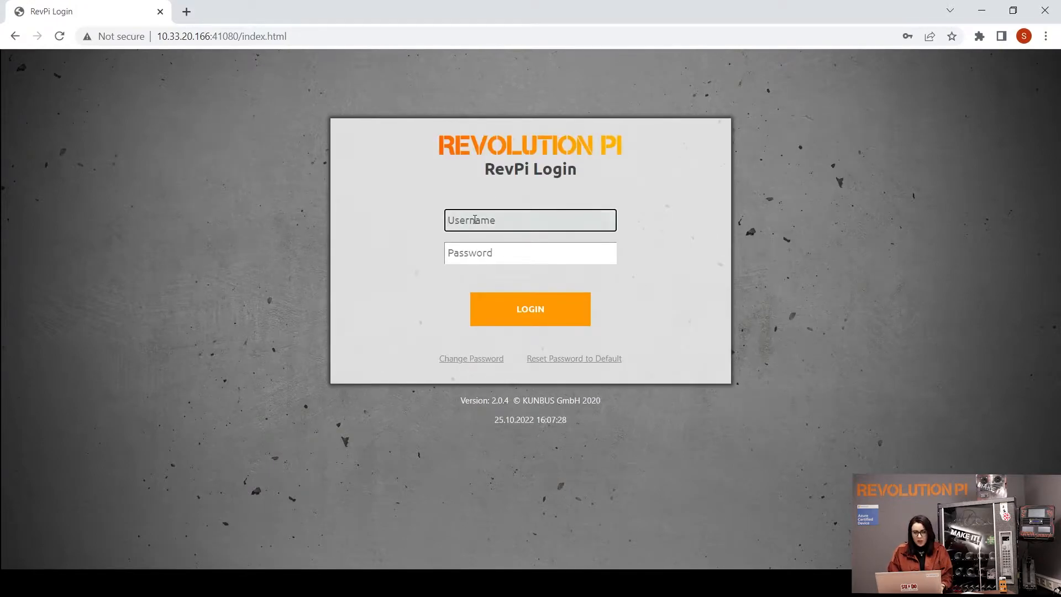
{"action": "type", "text": "admin"}
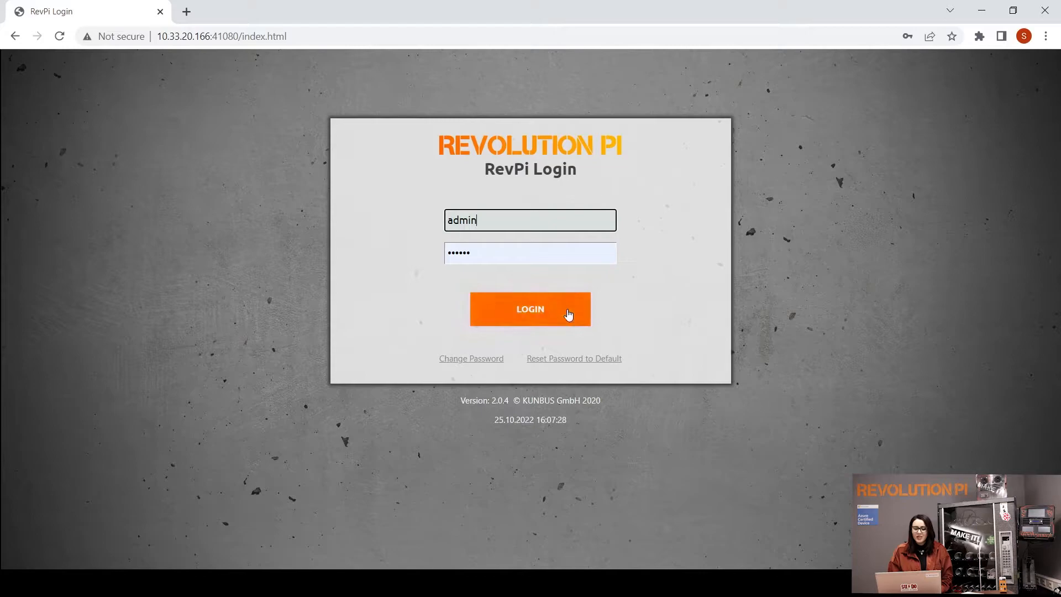
{"action": "left_click", "coordinate": [529, 308]}
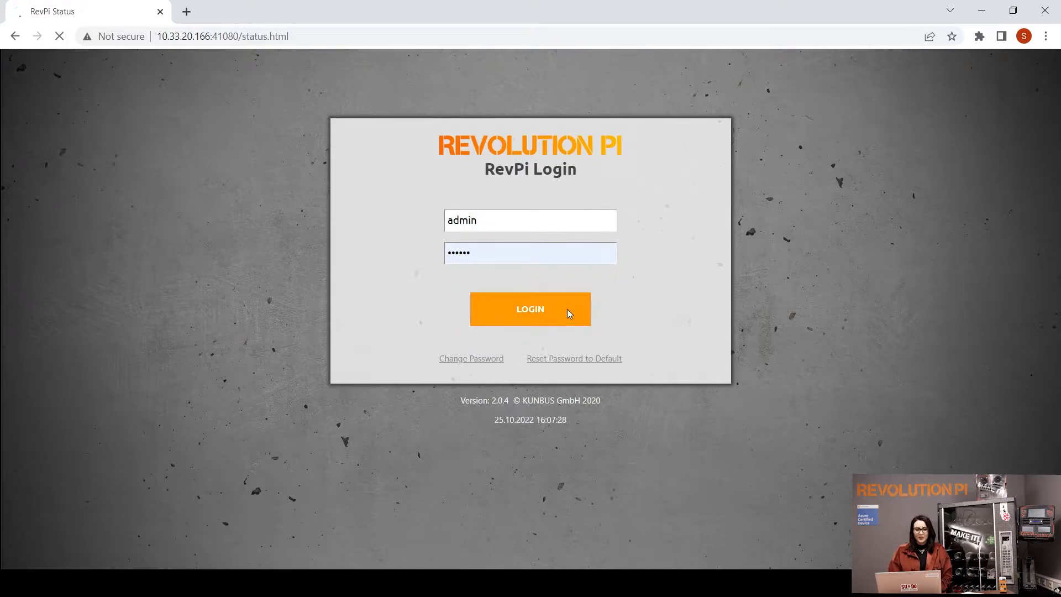
{"action": "left_click", "coordinate": [530, 308]}
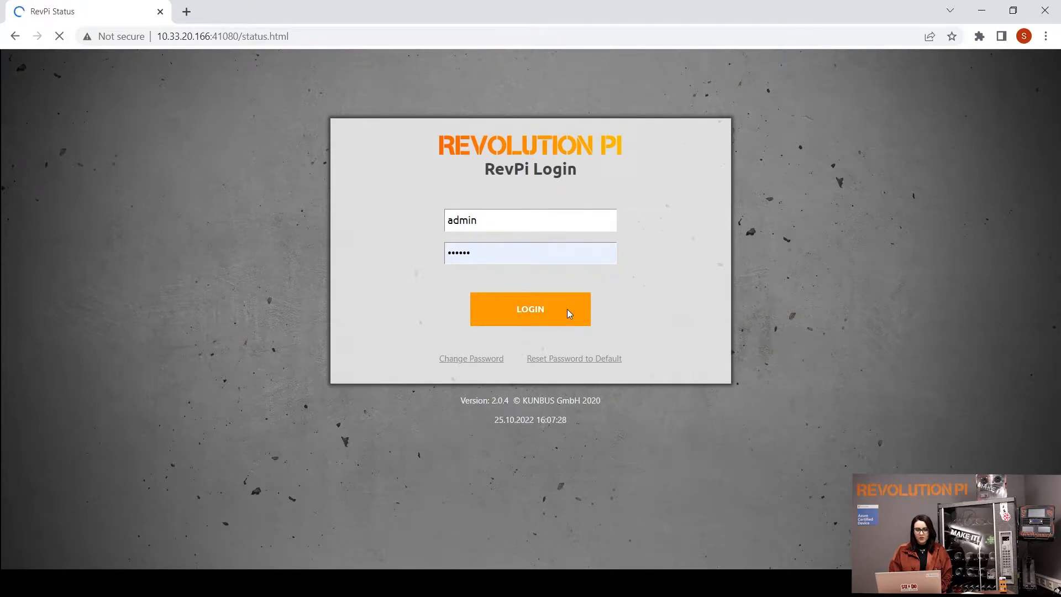
{"action": "left_click", "coordinate": [529, 308]}
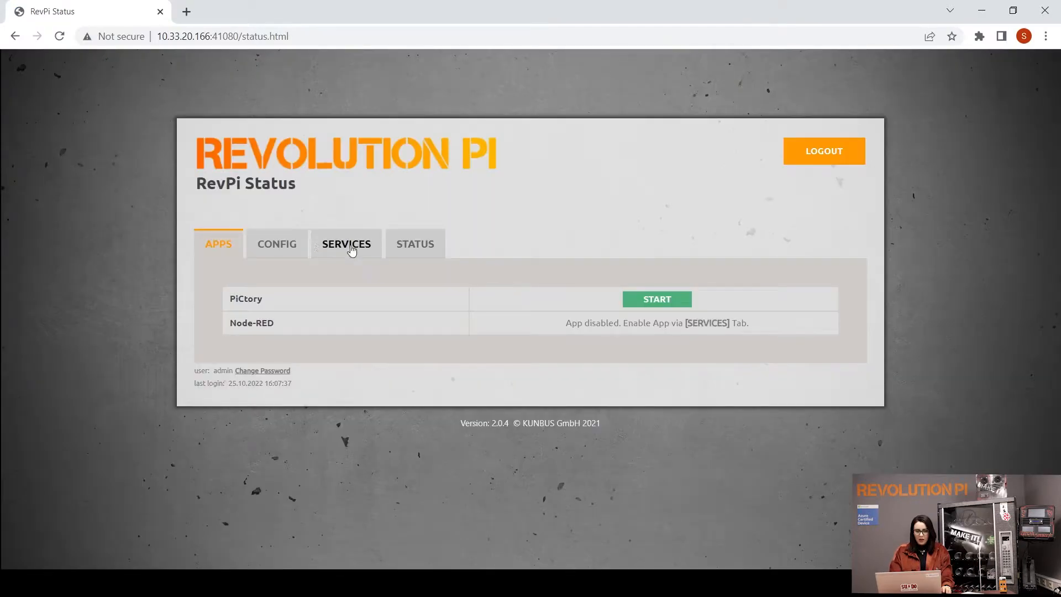
- Enable the Node-RED and Node-RED RevPi Nodes Server services, save all, and return to apps
{"action": "left_click", "coordinate": [346, 243]}
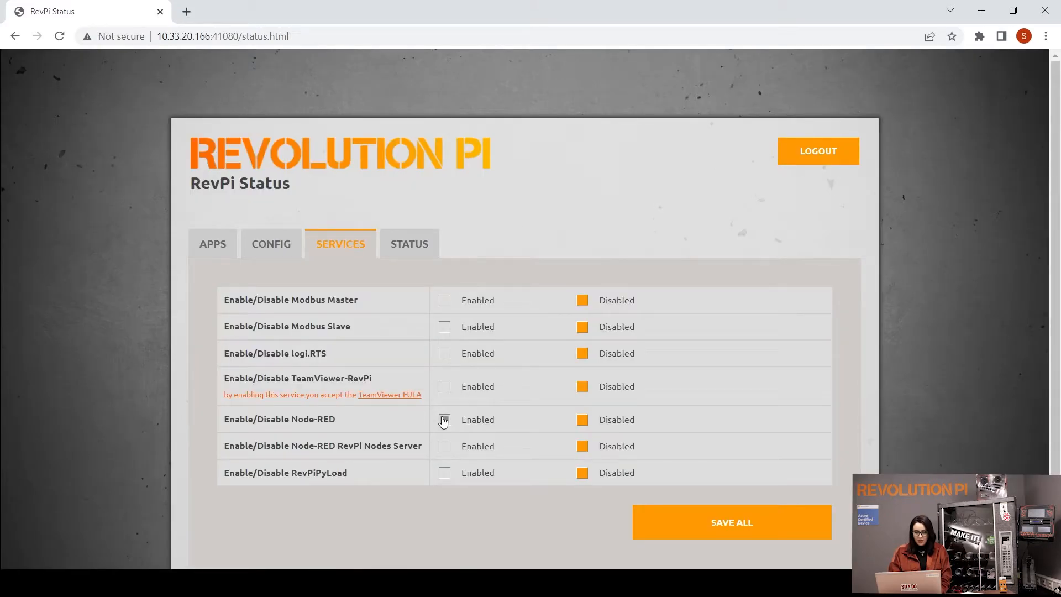
{"action": "left_click", "coordinate": [444, 420]}
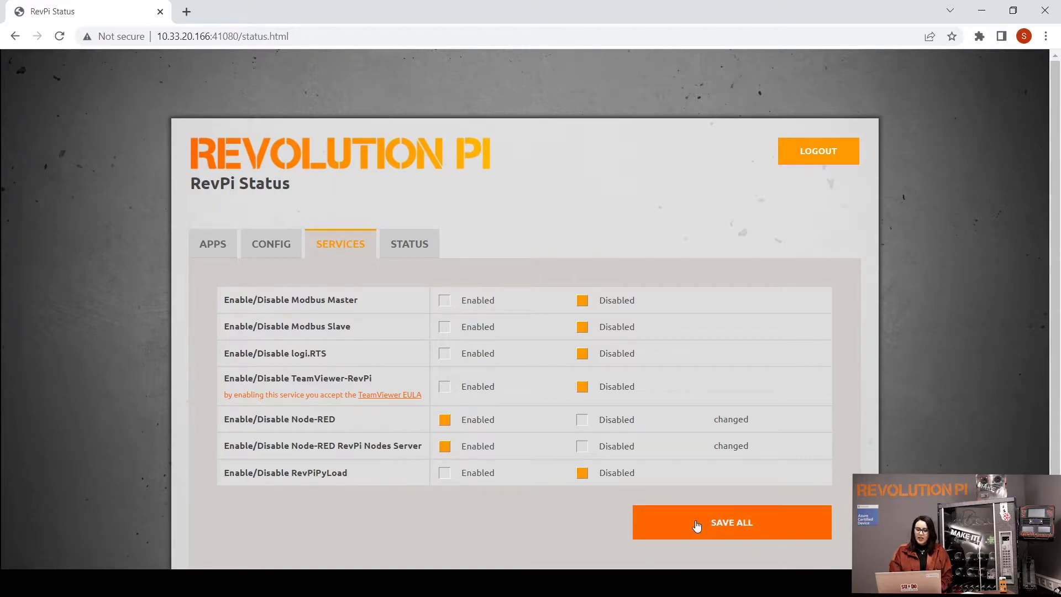
{"action": "left_click", "coordinate": [730, 521]}
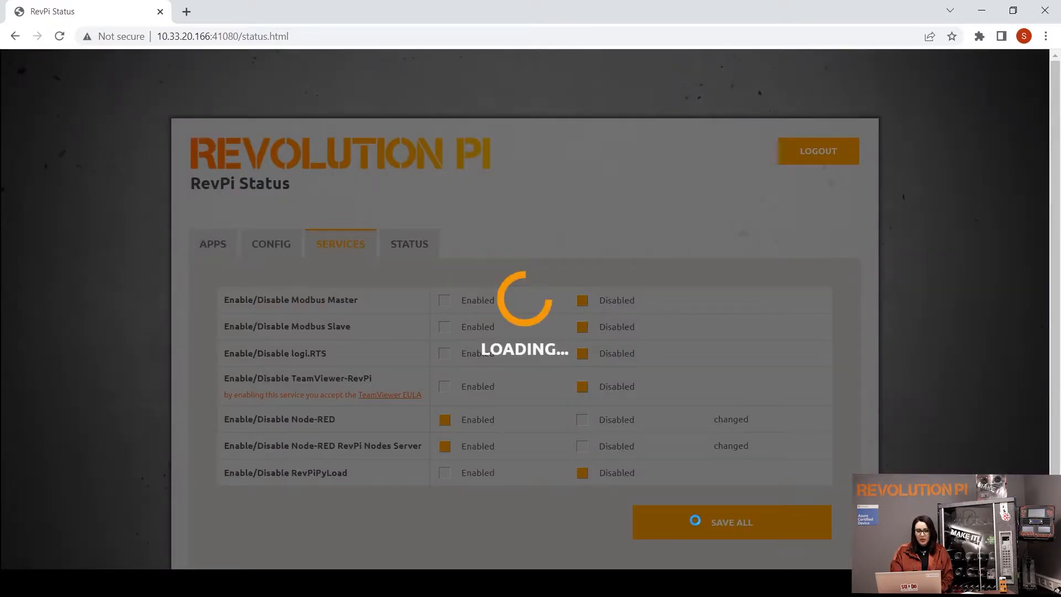
{"action": "left_click", "coordinate": [731, 521]}
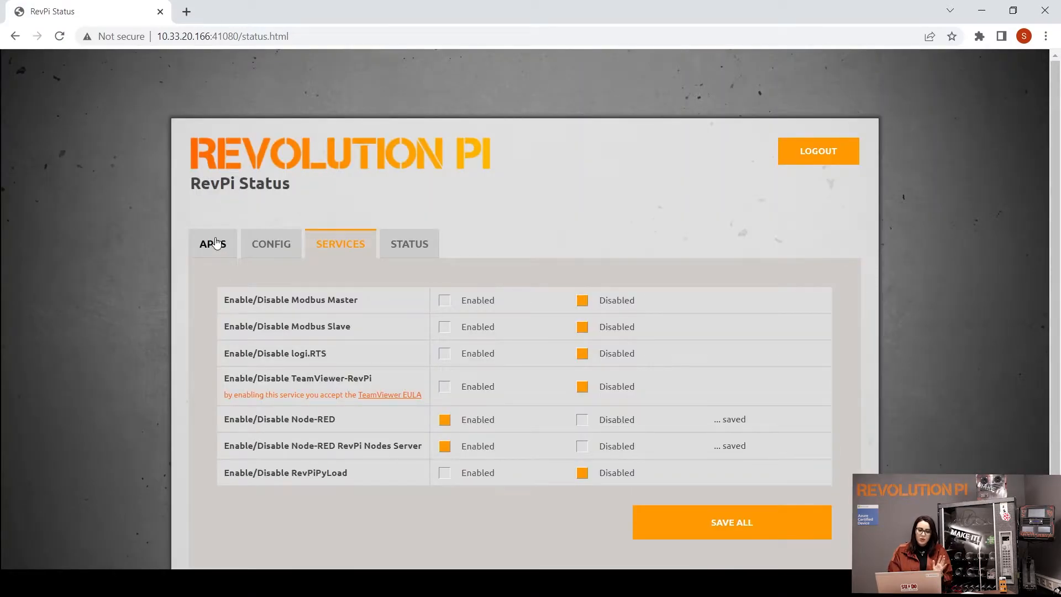
{"action": "left_click", "coordinate": [212, 243]}
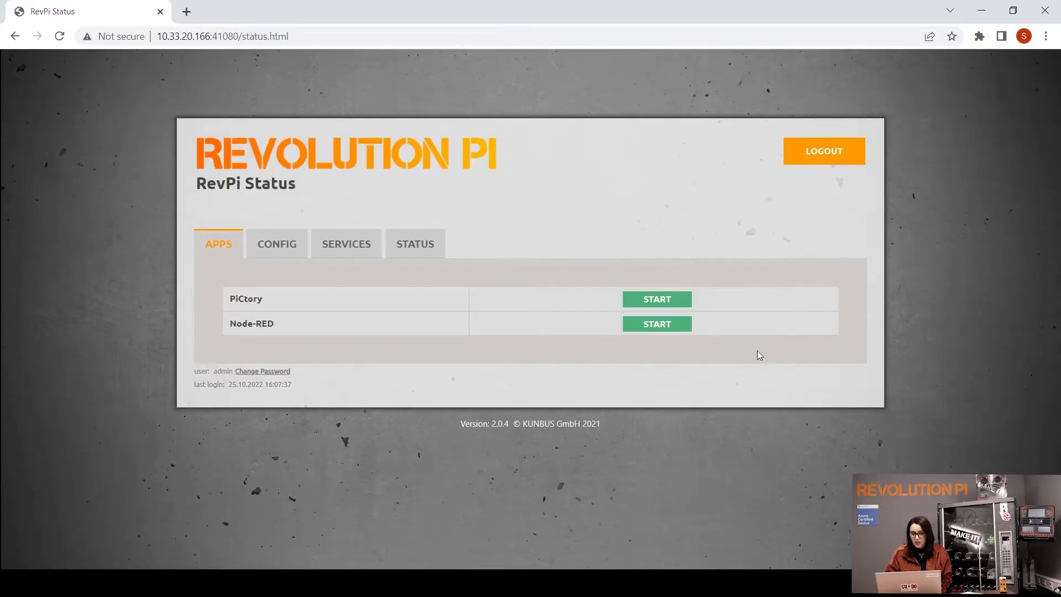
- Start the Node-RED app from the apps list
{"action": "left_click", "coordinate": [654, 323]}
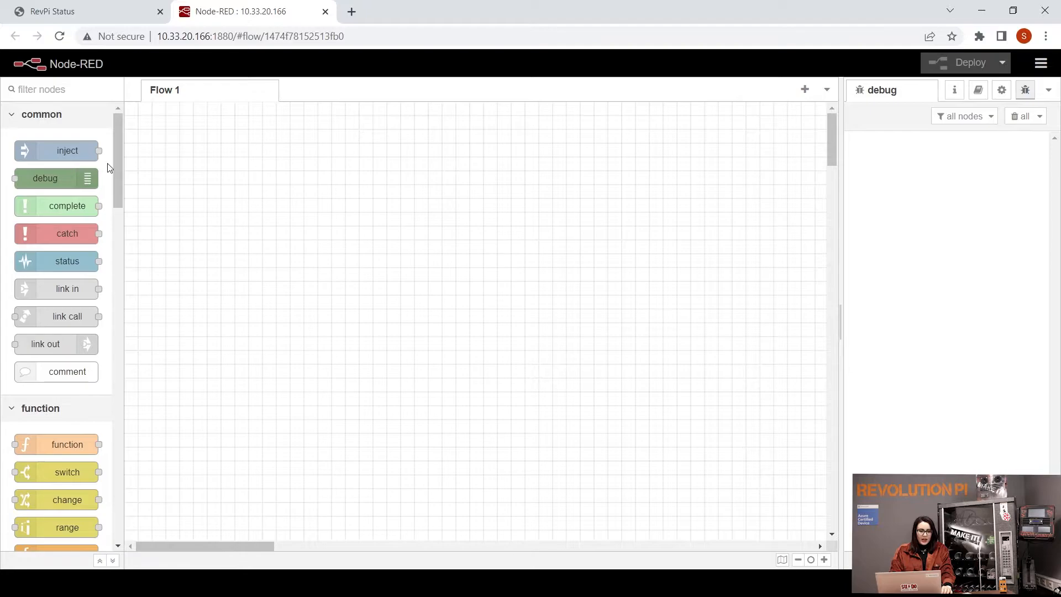
{"action": "left_click", "coordinate": [56, 289]}
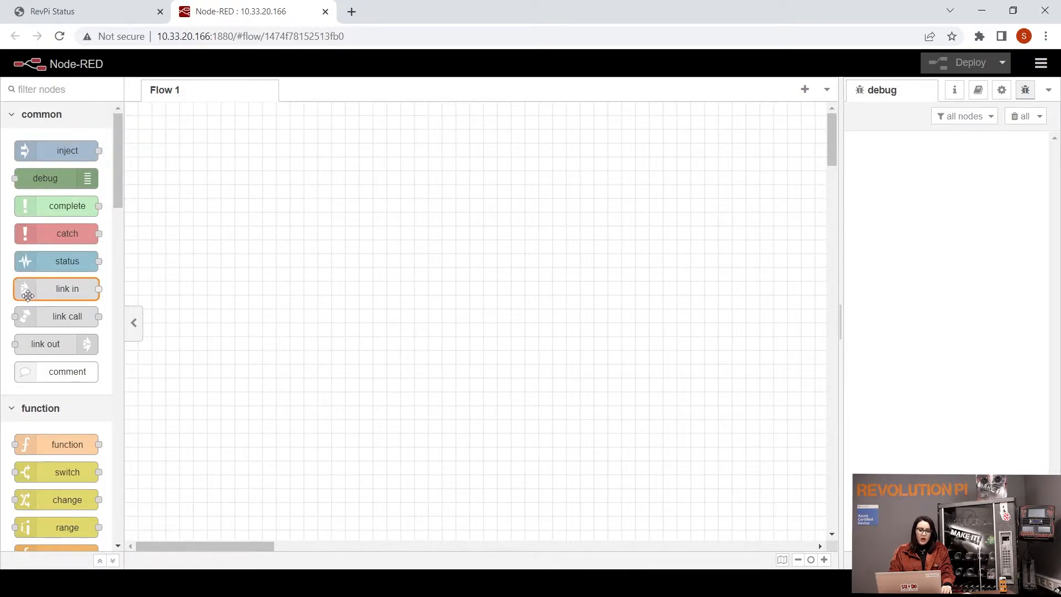
{"action": "mouse_move", "coordinate": [57, 289]}
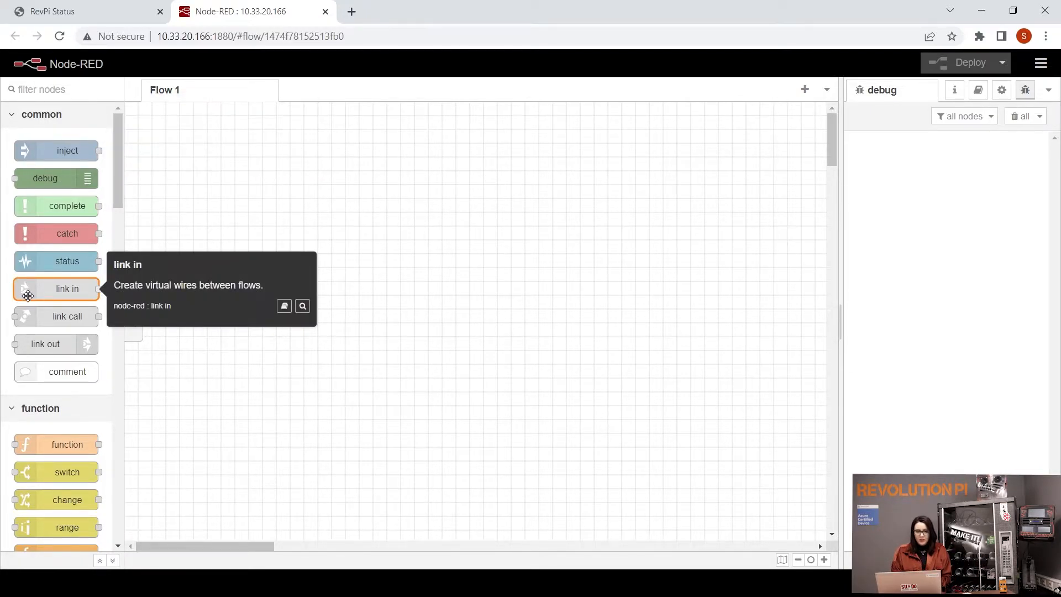
{"action": "mouse_move", "coordinate": [57, 205]}
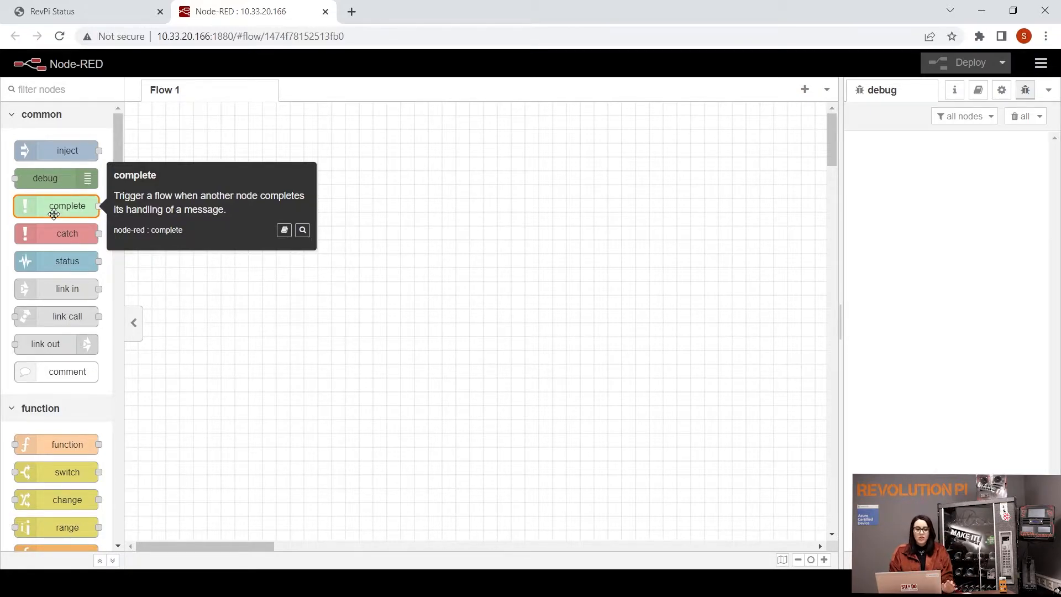
{"action": "mouse_move", "coordinate": [124, 206]}
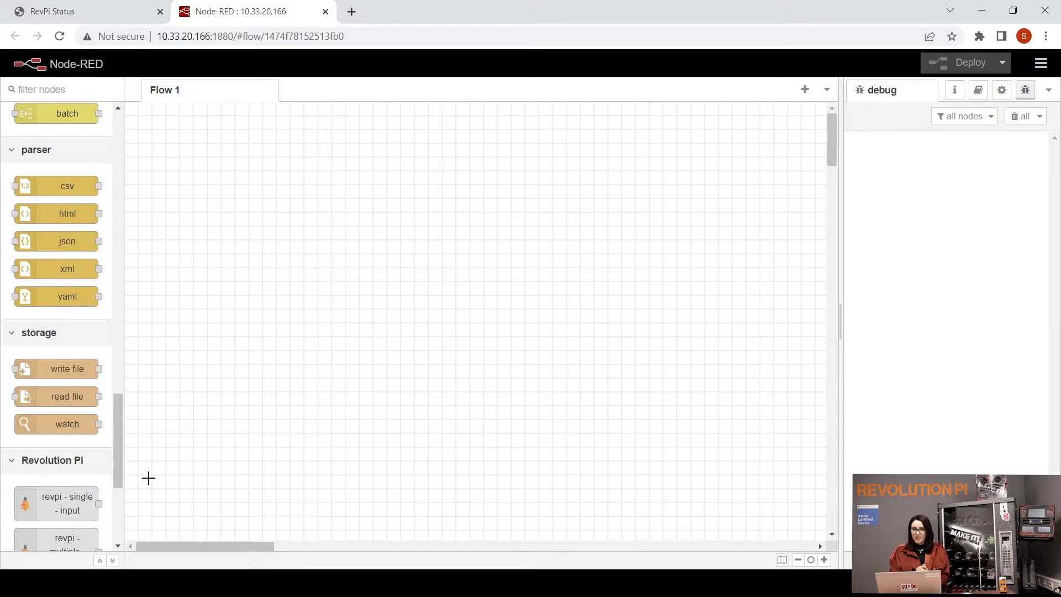
- Place a revpi-single-input node from the Revolution Pi palette onto Flow 1
{"action": "scroll", "scroll_direction": "down", "scroll_amount": 3}
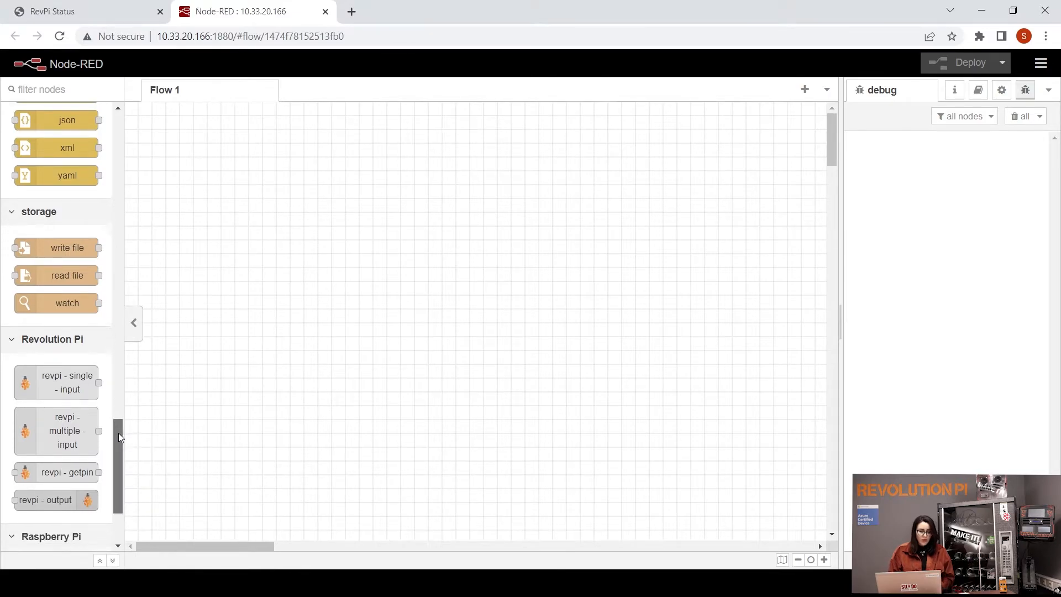
{"action": "scroll", "scroll_direction": "down", "scroll_amount": 3}
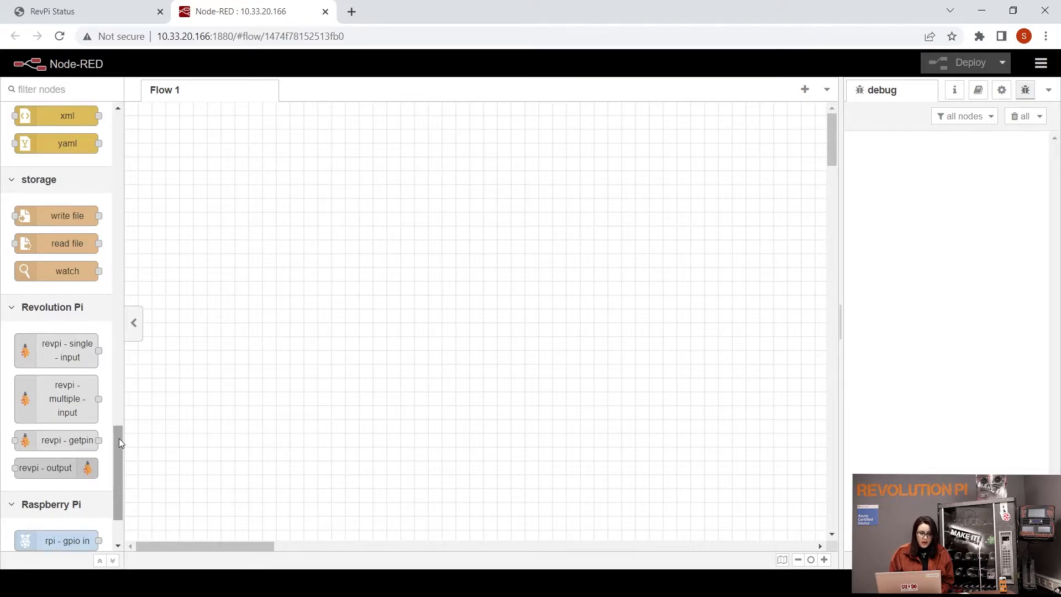
{"action": "mouse_move", "coordinate": [56, 350]}
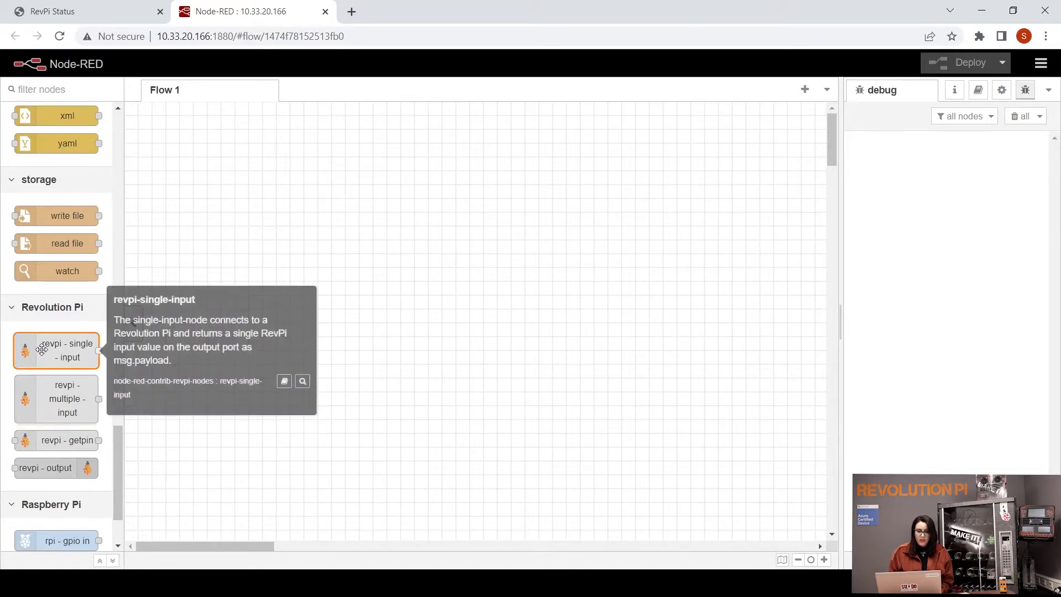
{"action": "left_click_drag", "start_coordinate": [56, 350], "coordinate": [430, 268]}
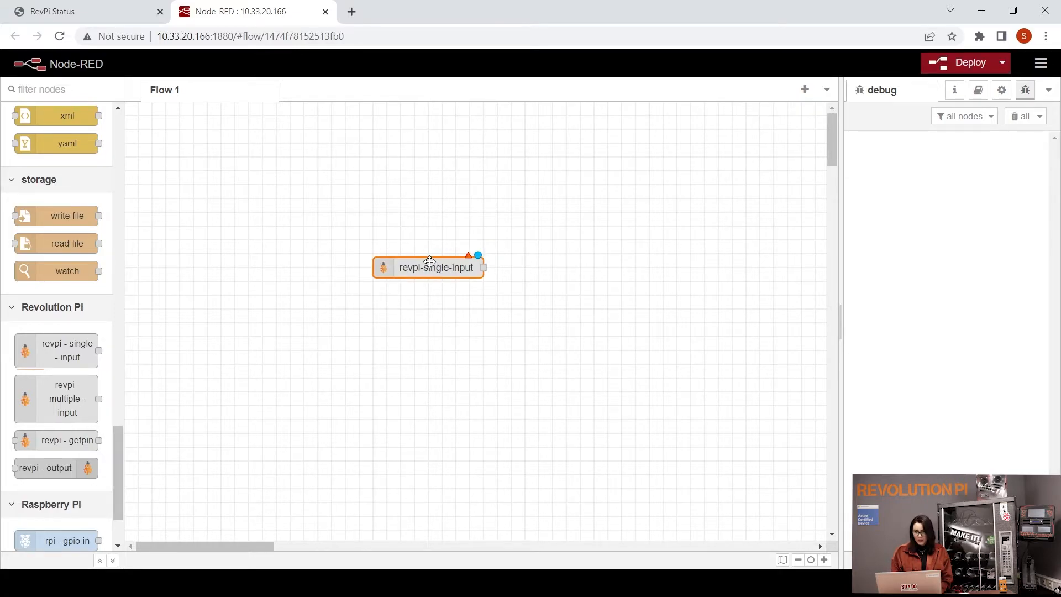
- Configure the single-input node with server localhost:8000 and input pin Core_Temperature
{"action": "double_click", "coordinate": [436, 266]}
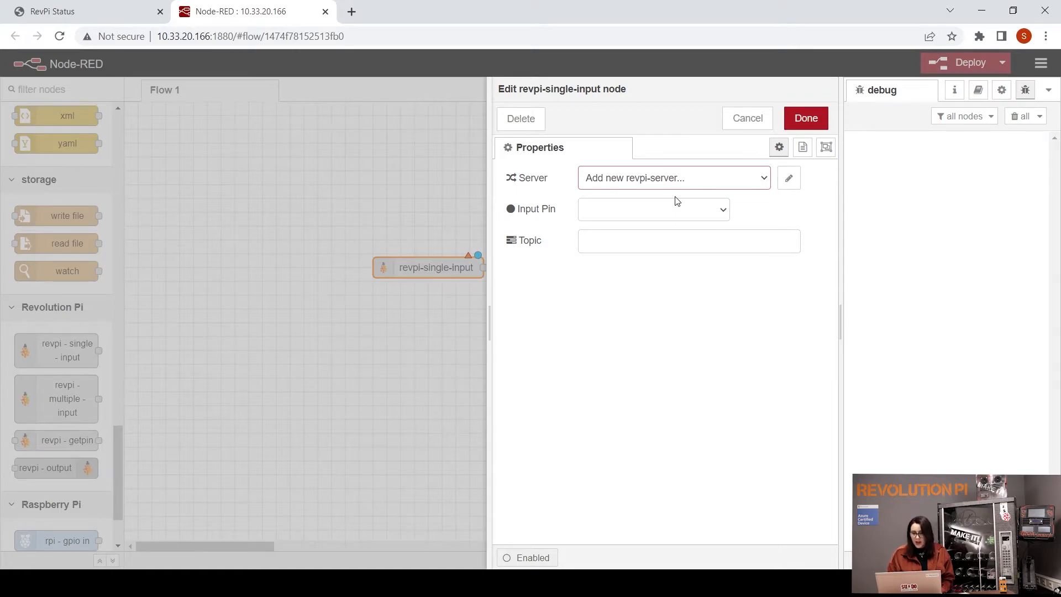
{"action": "left_click", "coordinate": [672, 177]}
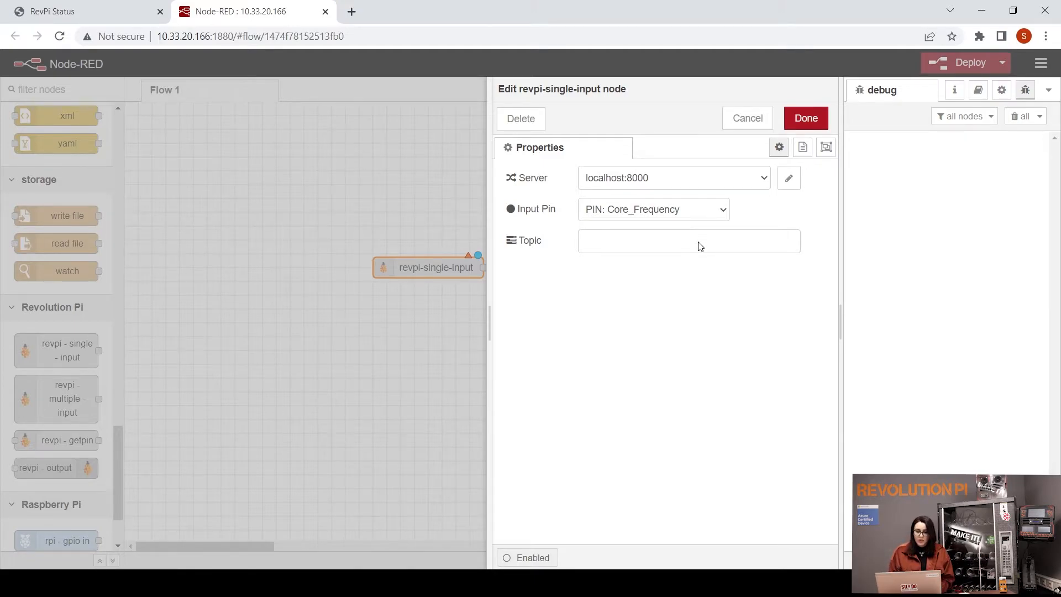
{"action": "left_click", "coordinate": [652, 208]}
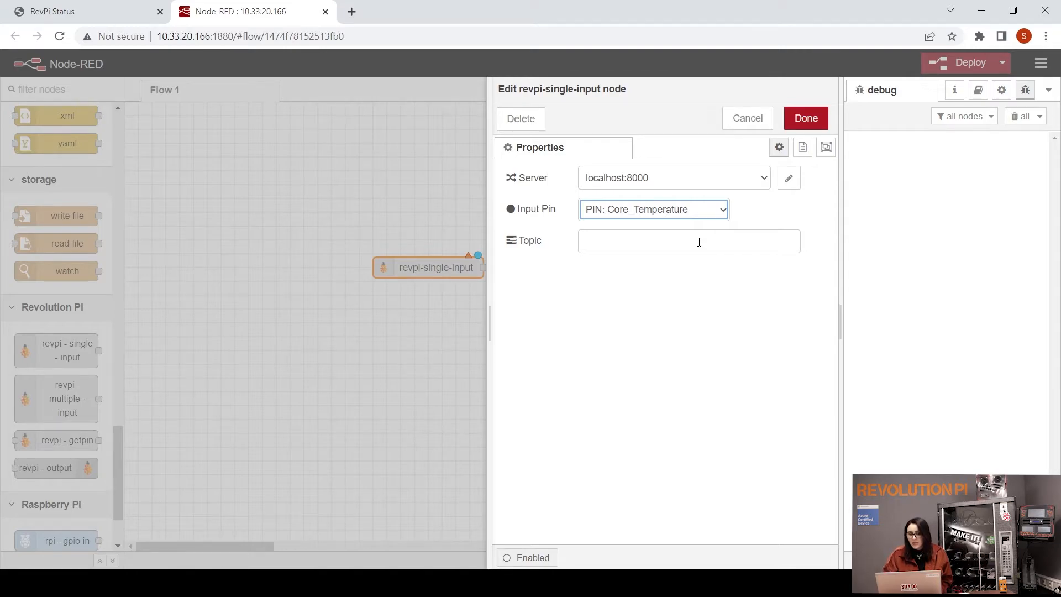
{"action": "mouse_move", "coordinate": [558, 196]}
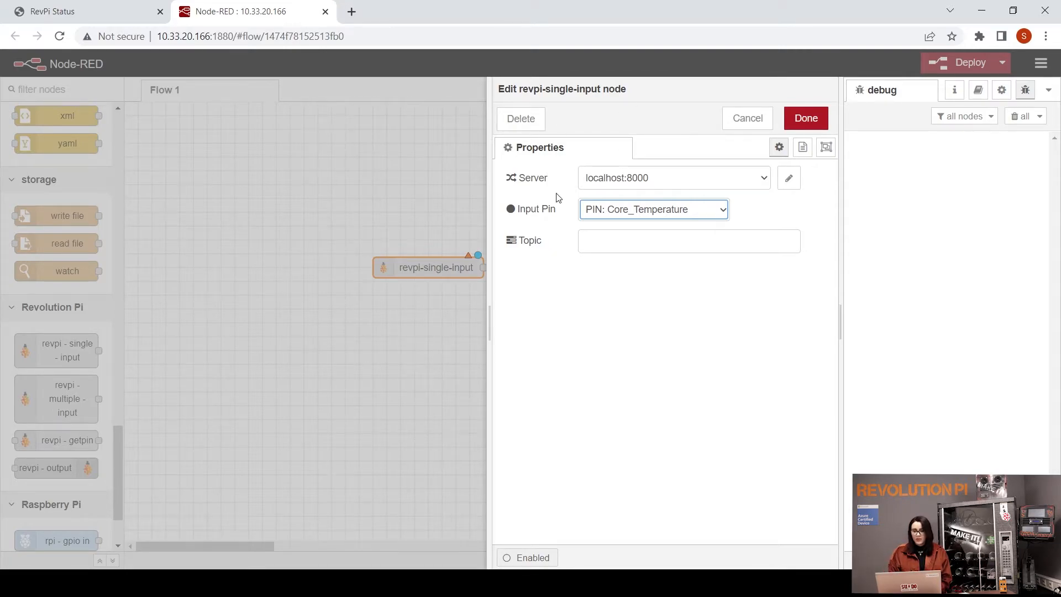
{"action": "mouse_move", "coordinate": [822, 65]}
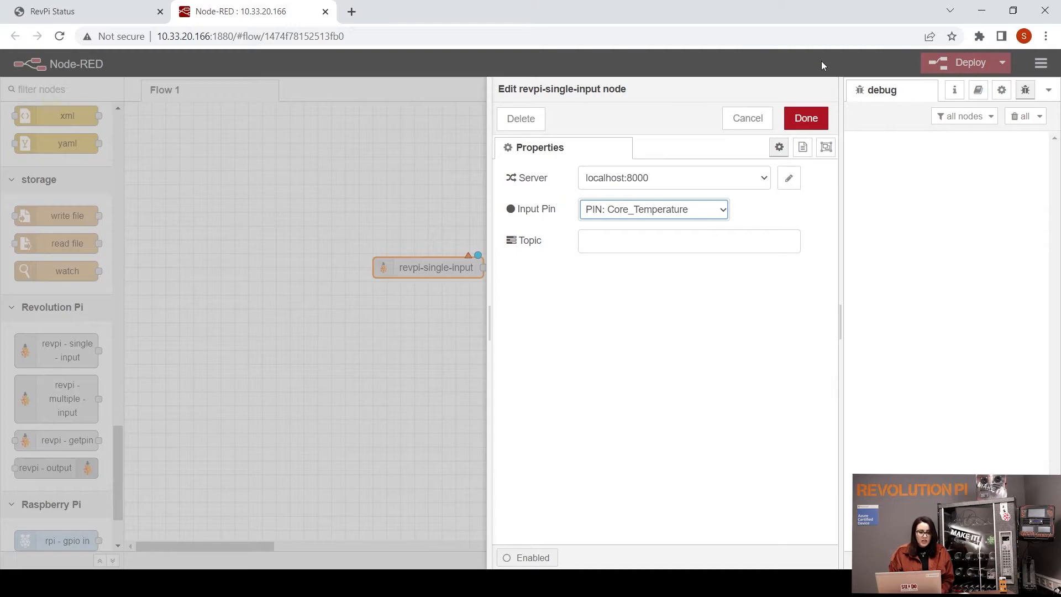
{"action": "left_click", "coordinate": [804, 118]}
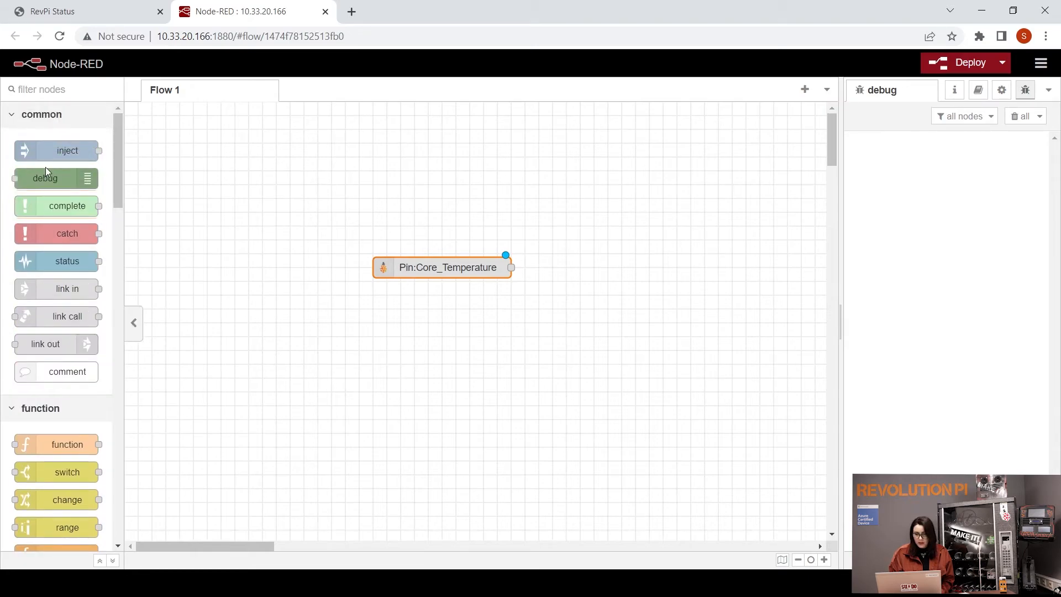
- Add a msg.payload debug node wired to the Pin:Core_Temperature node
{"action": "left_click_drag", "start_coordinate": [45, 178], "coordinate": [703, 268]}
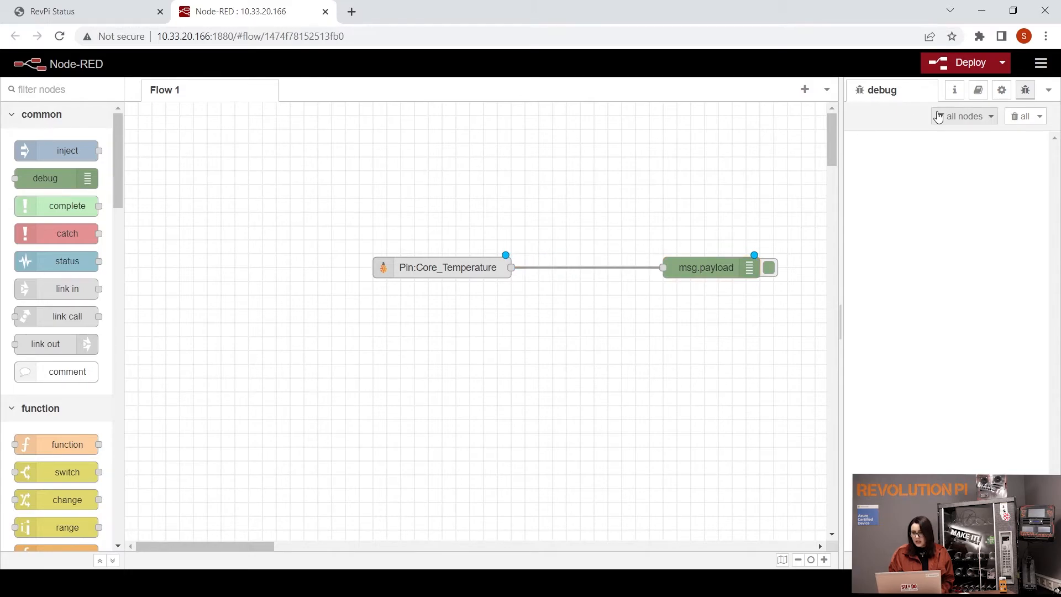
- Deploy the flow and watch Core_Temperature readings around 50 in the debug sidebar
{"action": "left_click", "coordinate": [968, 62]}
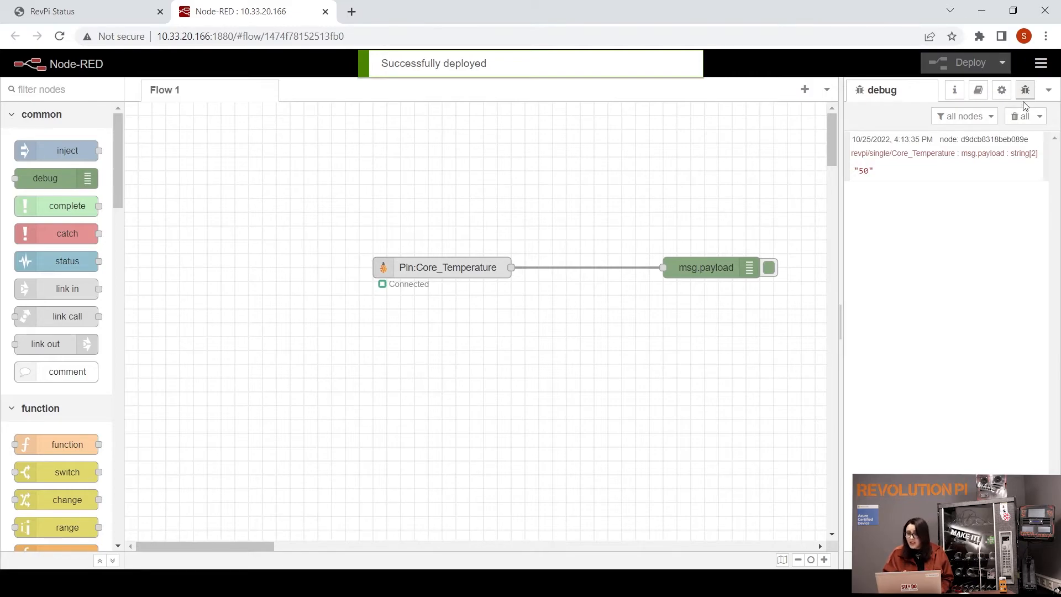
{"action": "mouse_move", "coordinate": [1025, 90]}
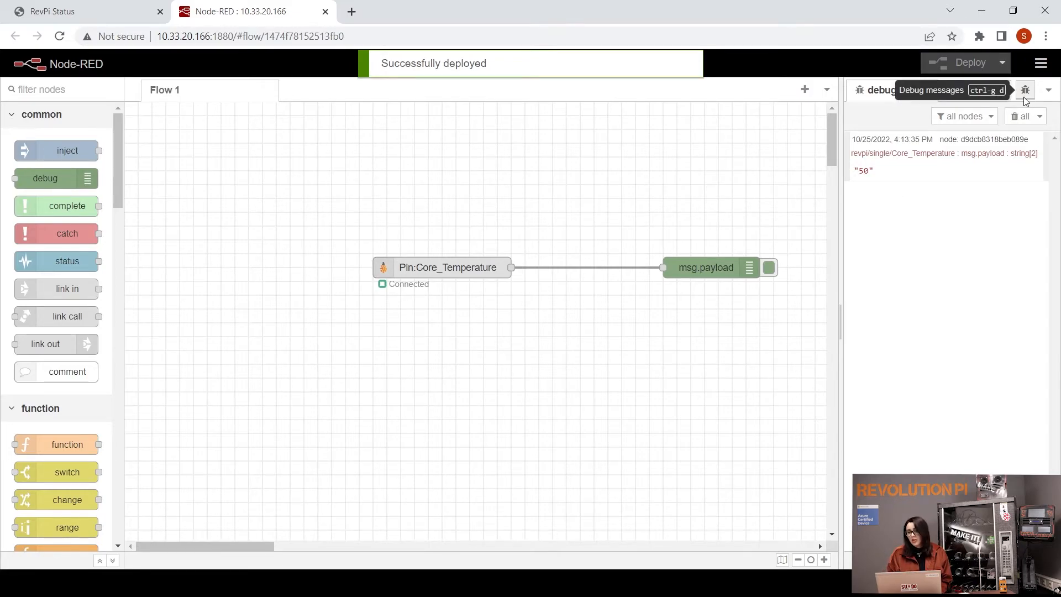
{"action": "left_click", "coordinate": [705, 266]}
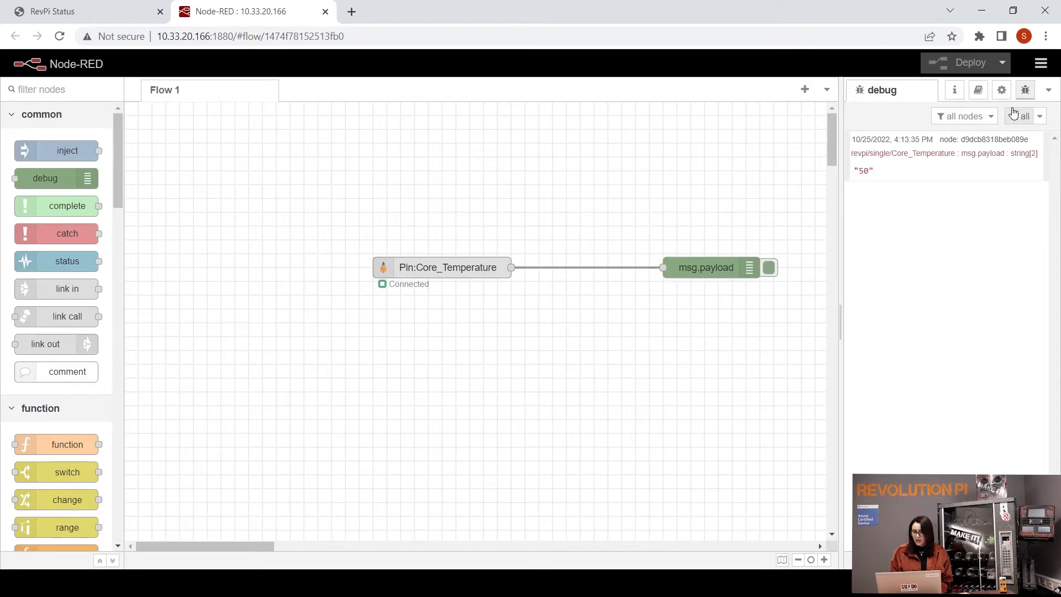
{"action": "mouse_move", "coordinate": [1025, 90]}
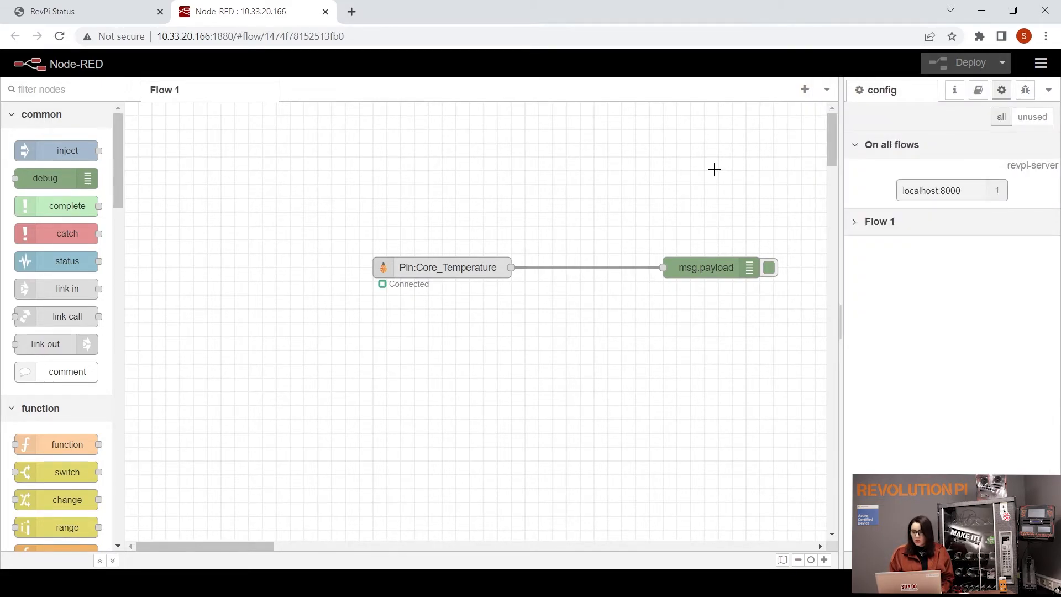
{"action": "left_click", "coordinate": [1024, 89]}
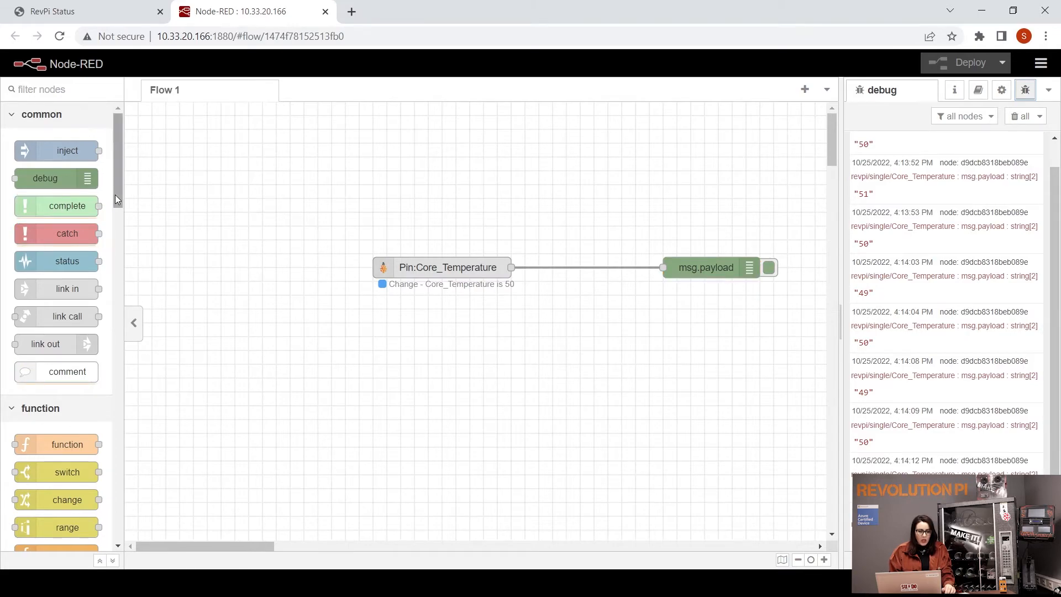
- Place a revpi-multiple-input node below the temperature node and open its settings
{"action": "scroll", "scroll_direction": "down", "scroll_amount": 3}
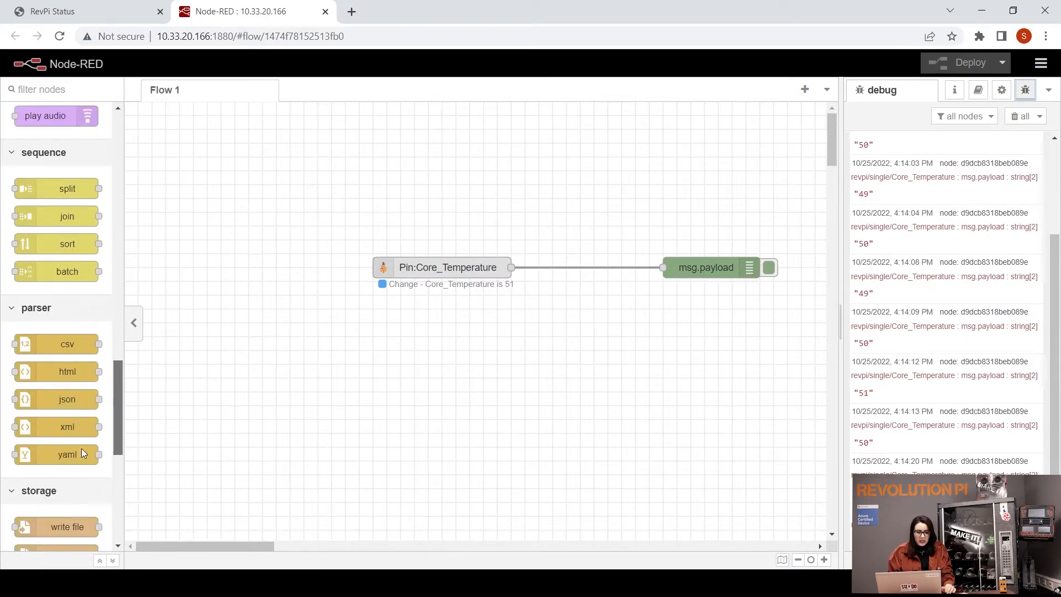
{"action": "scroll", "scroll_direction": "down", "scroll_amount": 3}
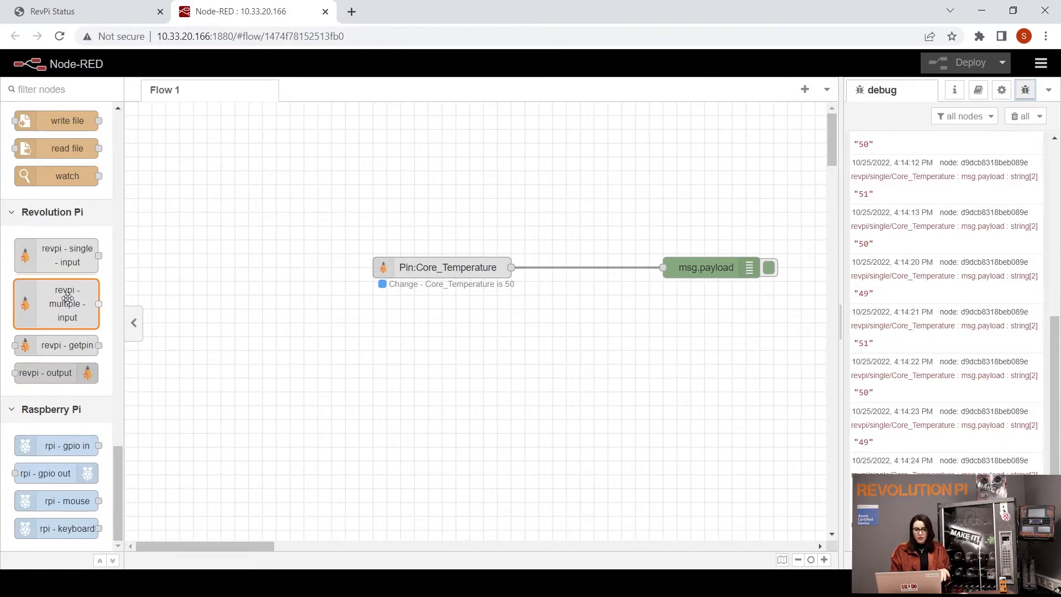
{"action": "mouse_move", "coordinate": [56, 303]}
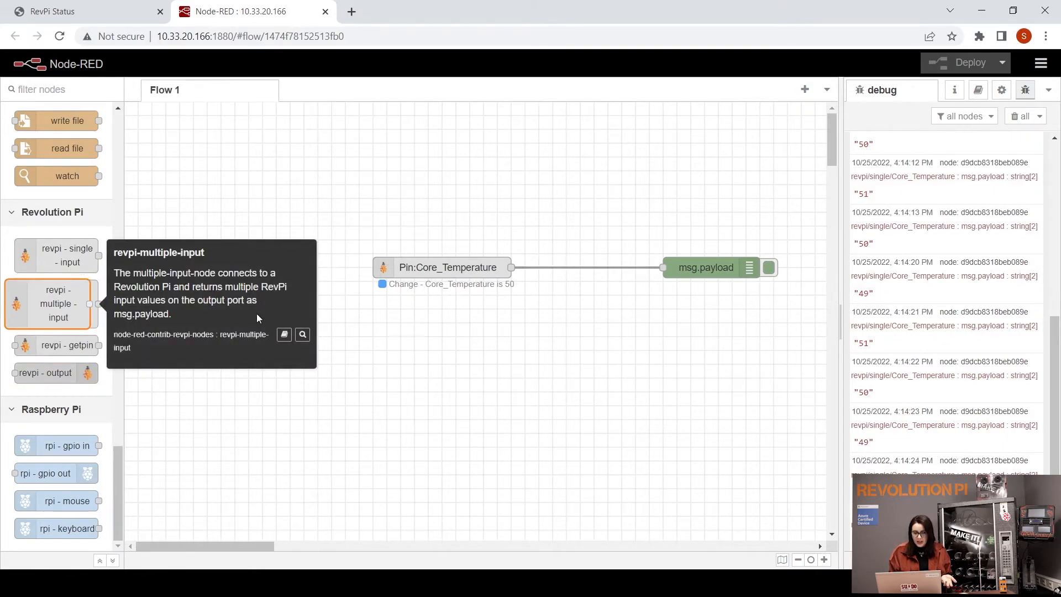
{"action": "left_click_drag", "start_coordinate": [49, 303], "coordinate": [421, 349]}
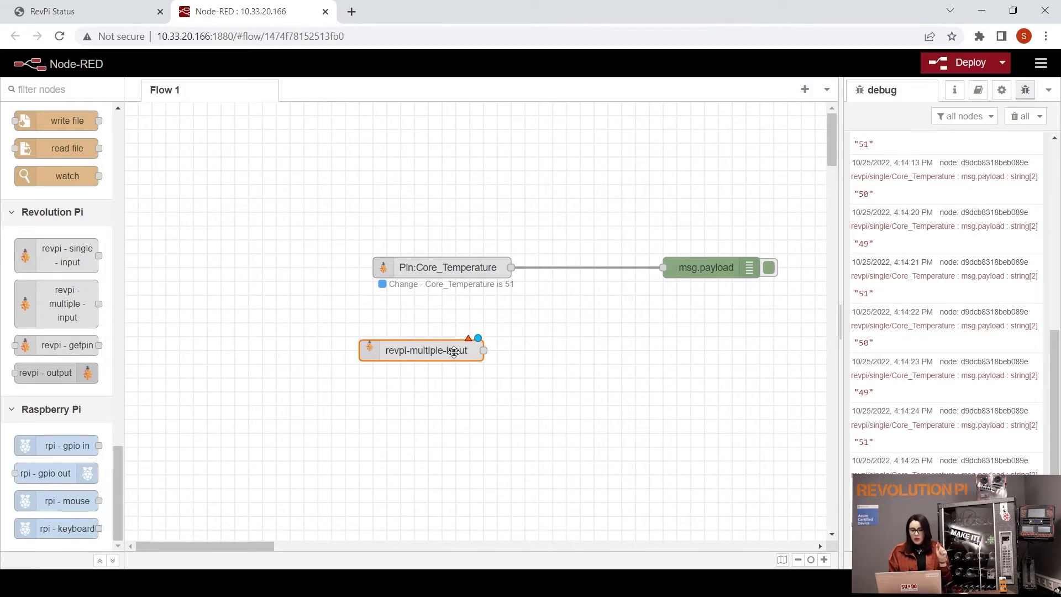
{"action": "double_click", "coordinate": [426, 350]}
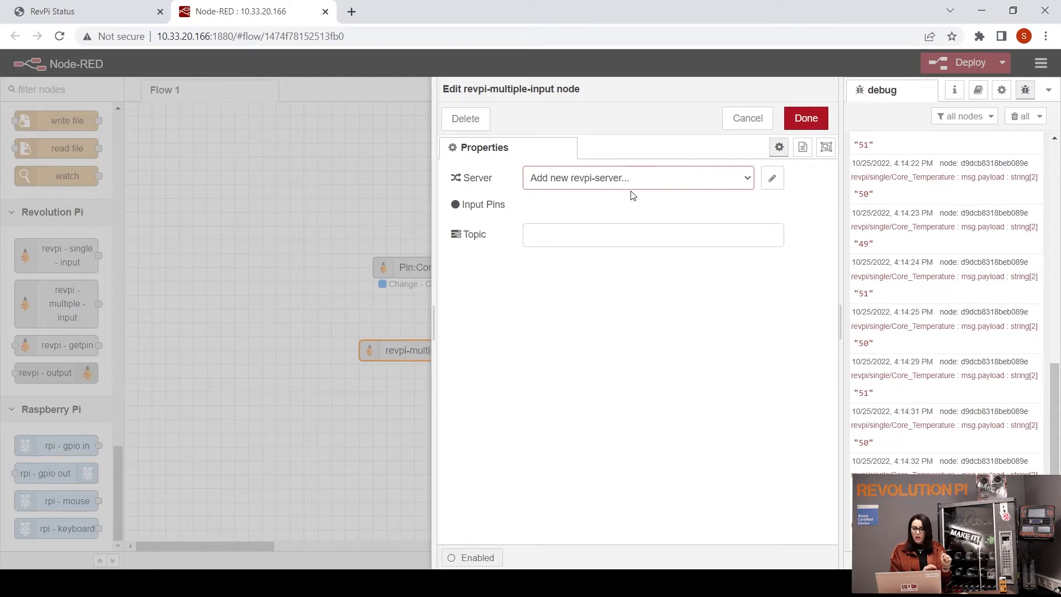
- Set server localhost:8000 with input pins Core_Frequency and Core_Temperature, and confirm
{"action": "left_click", "coordinate": [636, 177]}
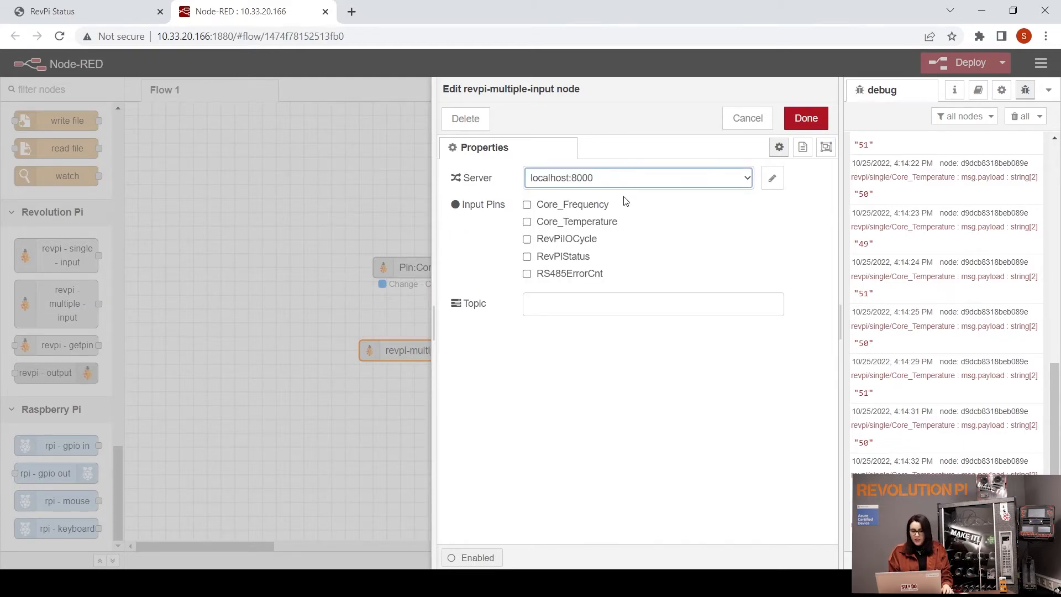
{"action": "mouse_move", "coordinate": [635, 248]}
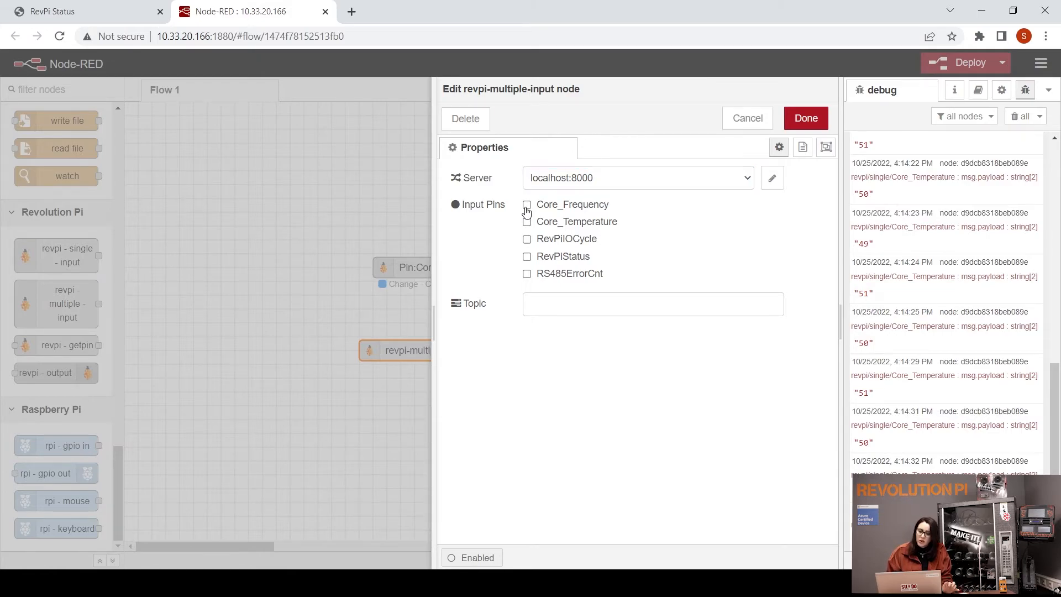
{"action": "left_click", "coordinate": [527, 221]}
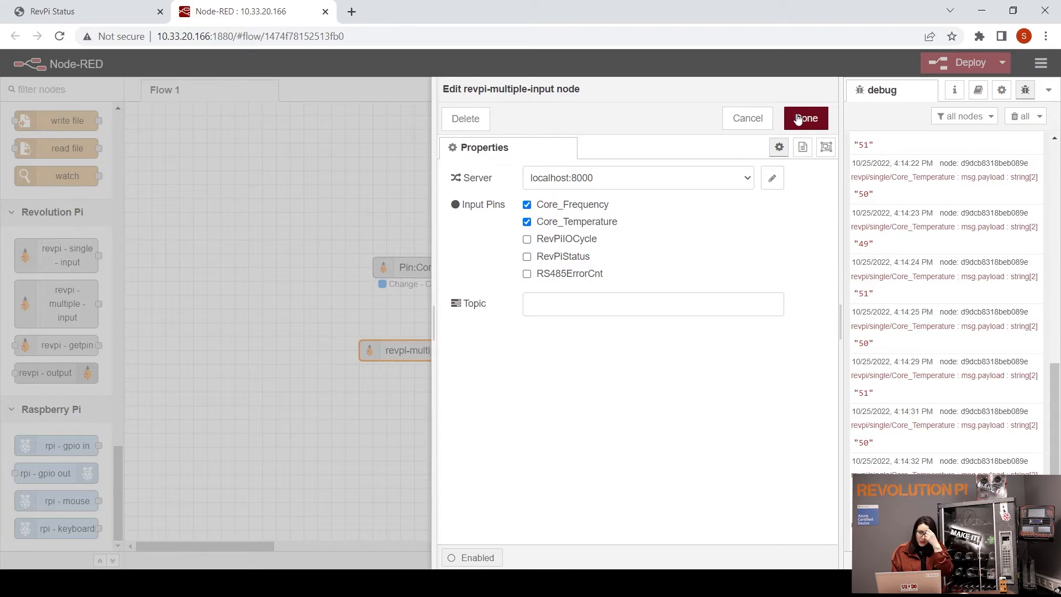
{"action": "left_click", "coordinate": [804, 118]}
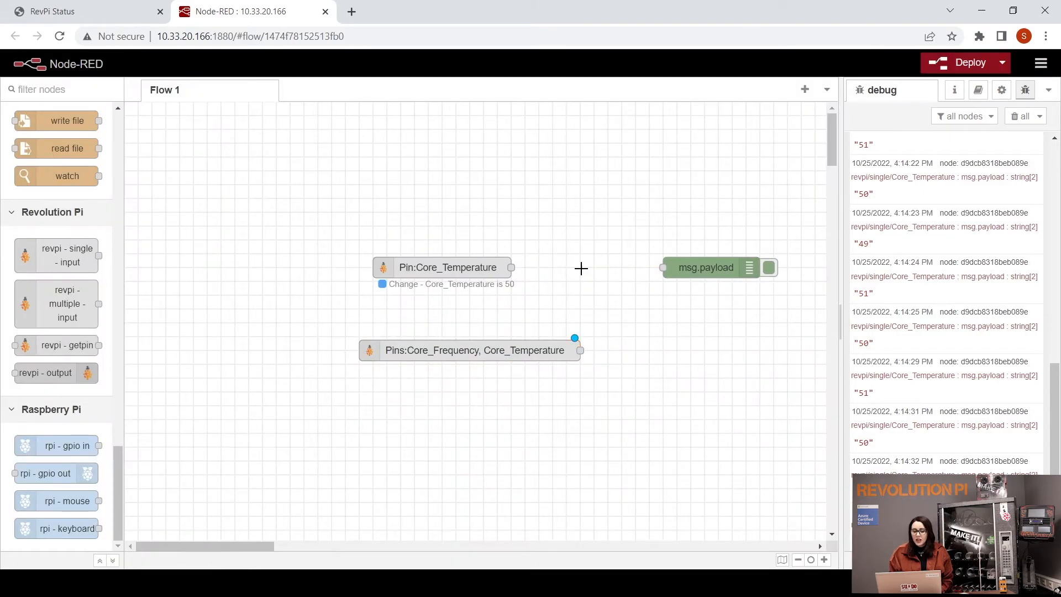
- Wire the Pins node to the msg.payload debug node, deploy, and inspect the frequency/temperature objects
{"action": "left_click_drag", "start_coordinate": [579, 349], "coordinate": [662, 267]}
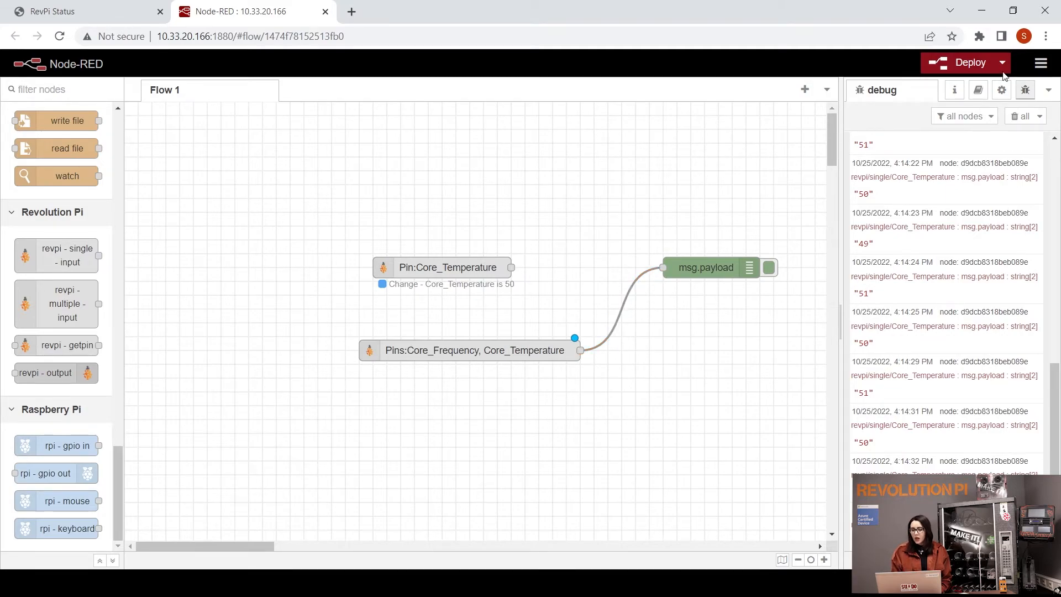
{"action": "left_click", "coordinate": [970, 62]}
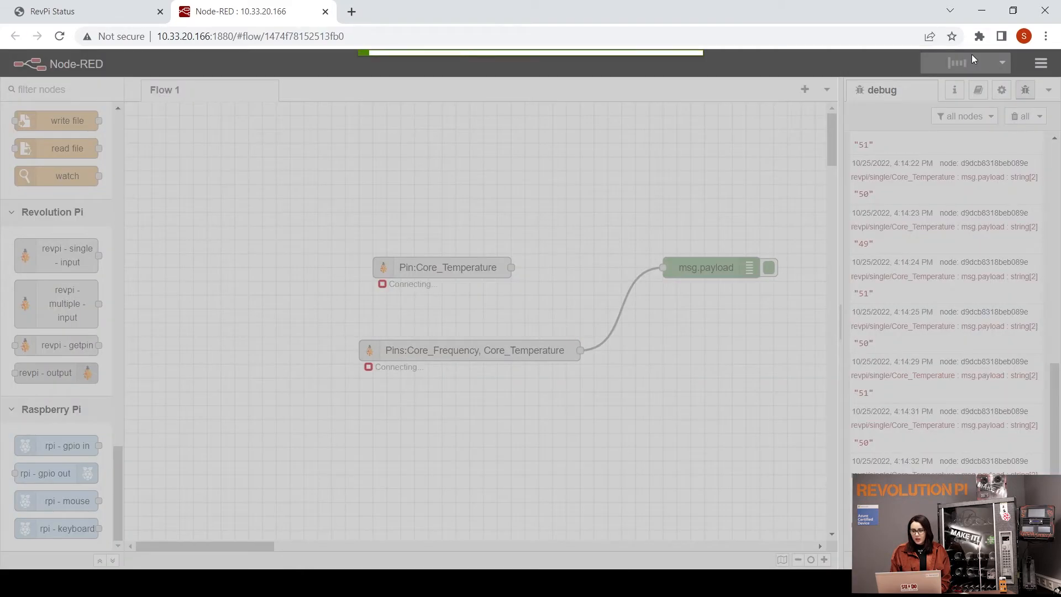
{"action": "left_click", "coordinate": [967, 62]}
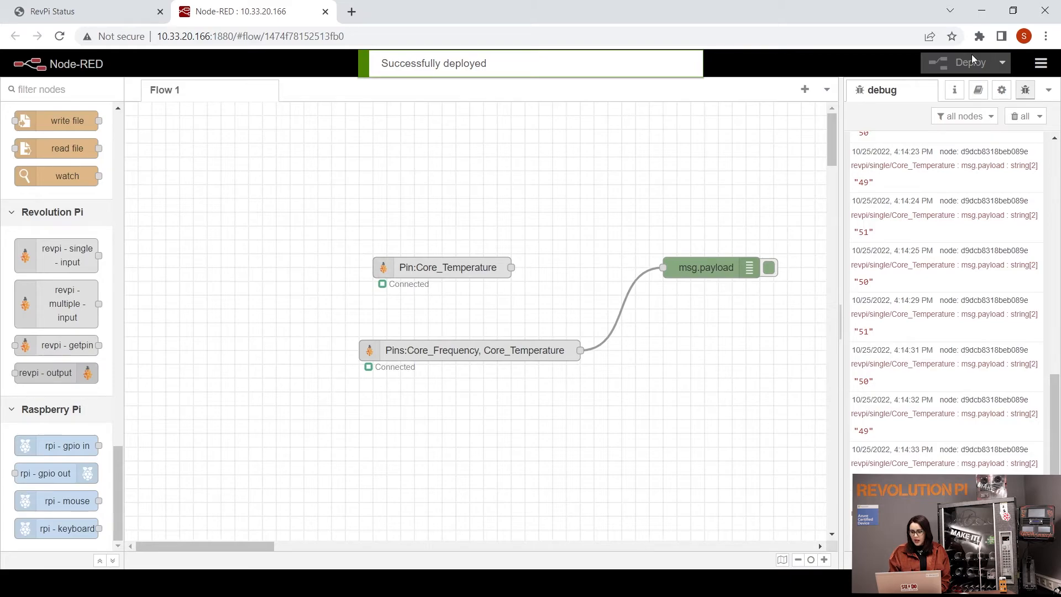
{"action": "left_click", "coordinate": [705, 267]}
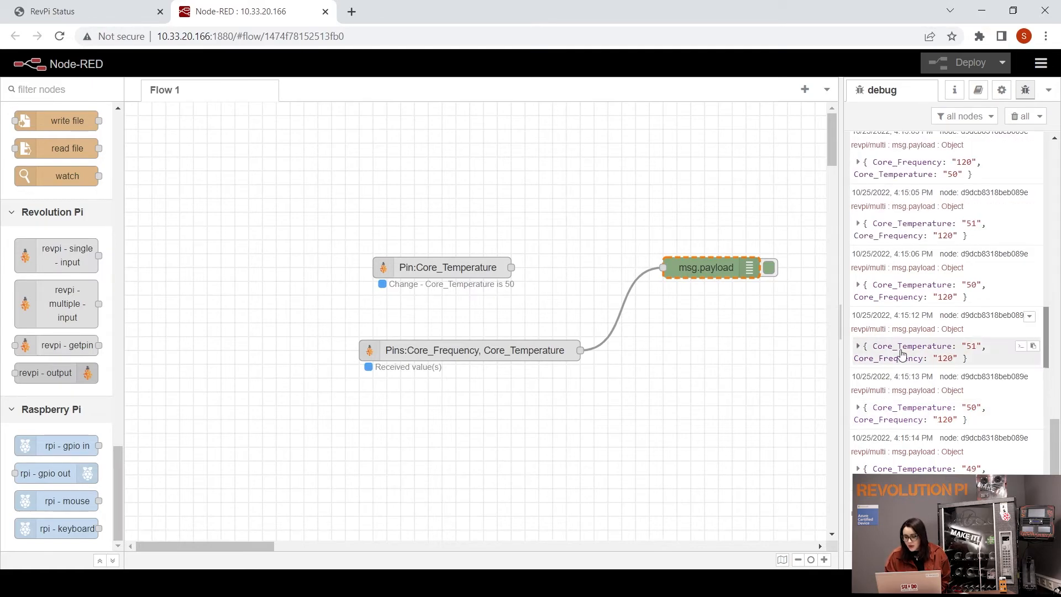
{"action": "mouse_move", "coordinate": [961, 358]}
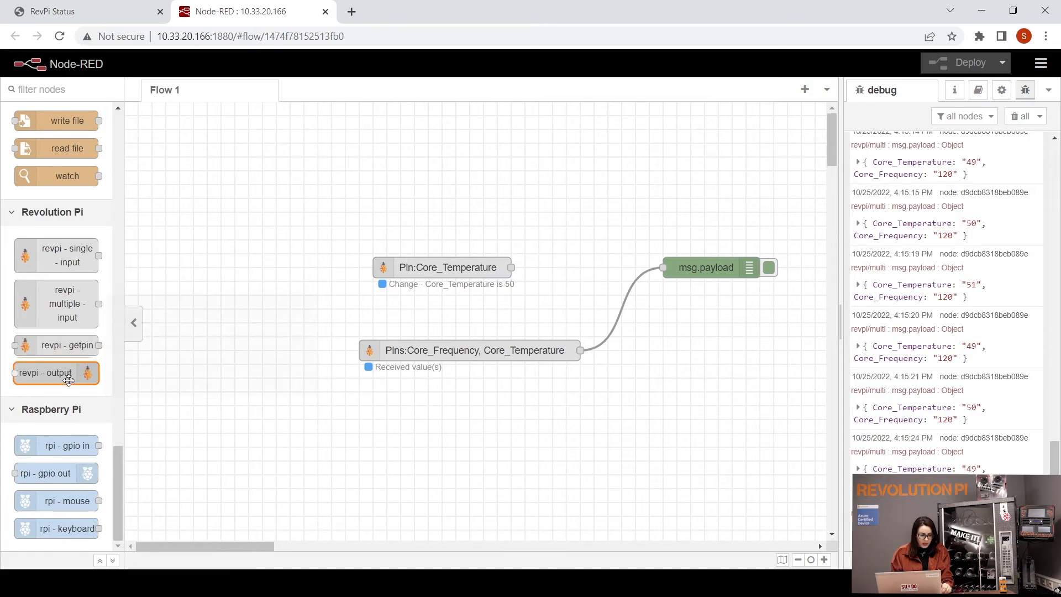
- Place a revpi output node below the multiple-input node and choose its server
{"action": "left_click_drag", "start_coordinate": [56, 372], "coordinate": [452, 492]}
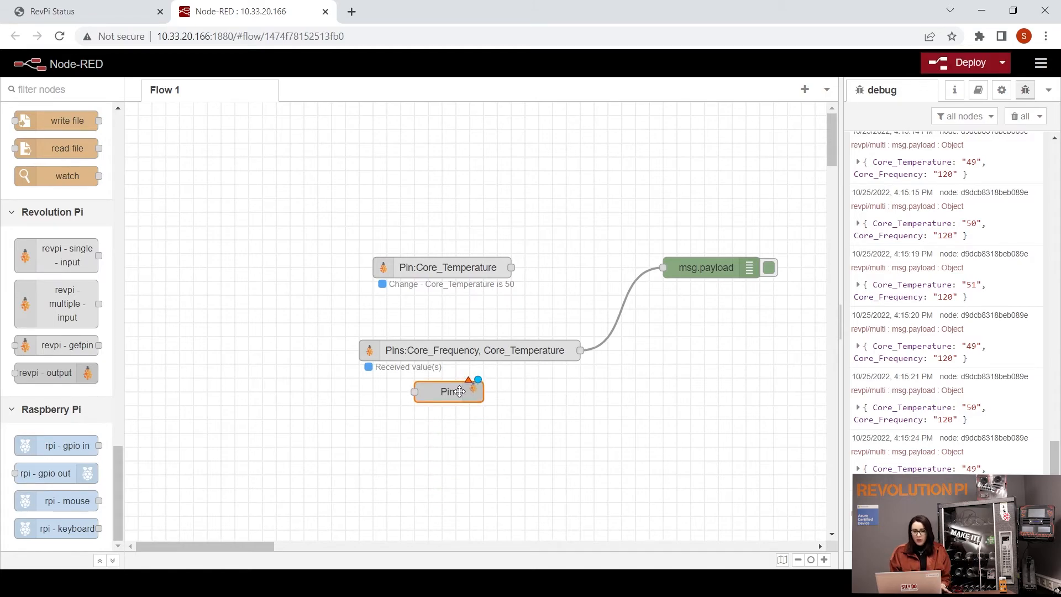
{"action": "double_click", "coordinate": [448, 391]}
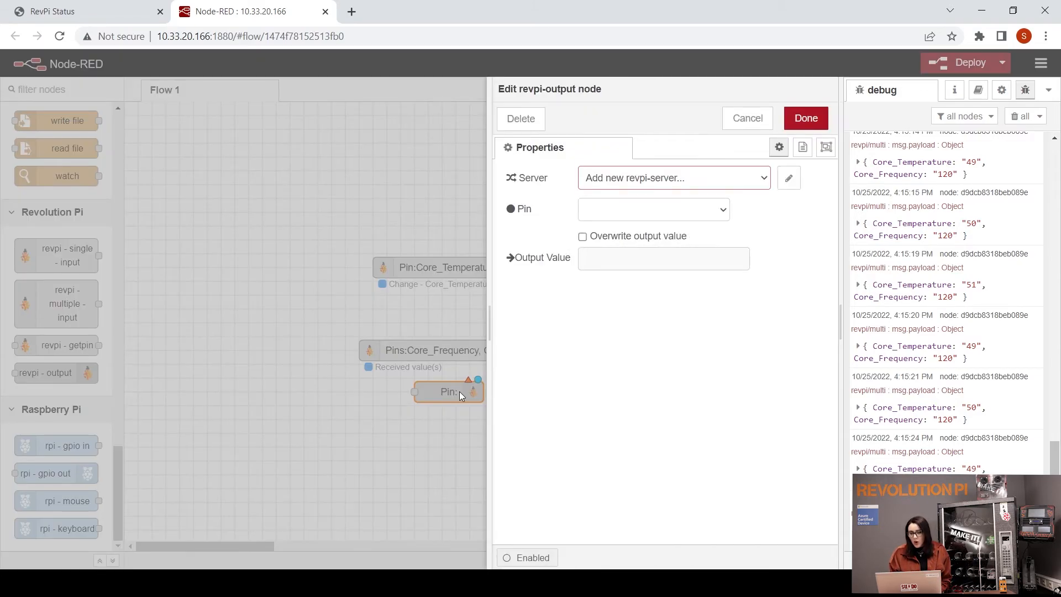
{"action": "mouse_move", "coordinate": [674, 178]}
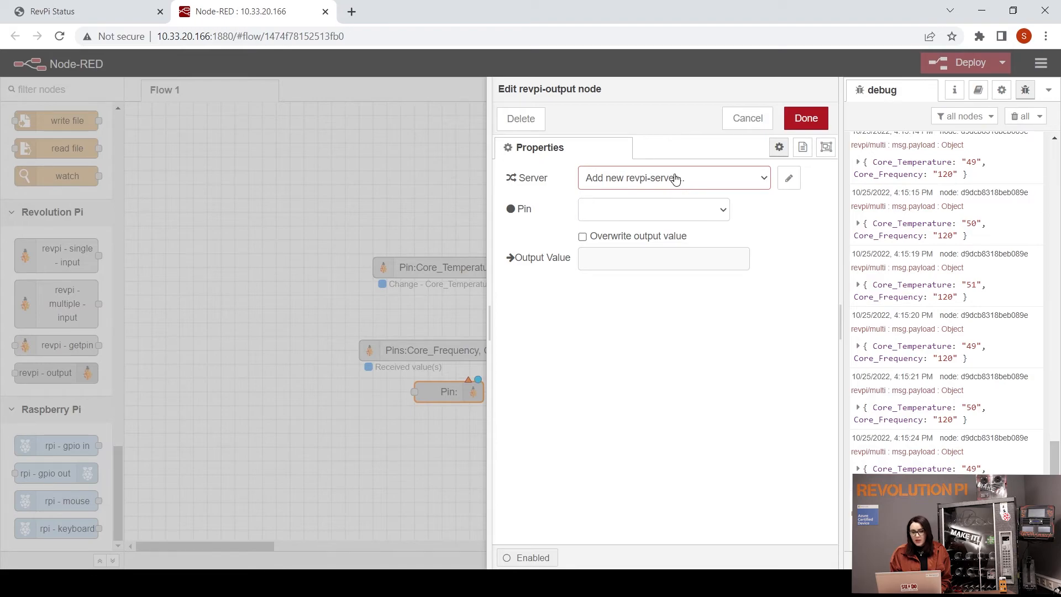
{"action": "left_click", "coordinate": [672, 178]}
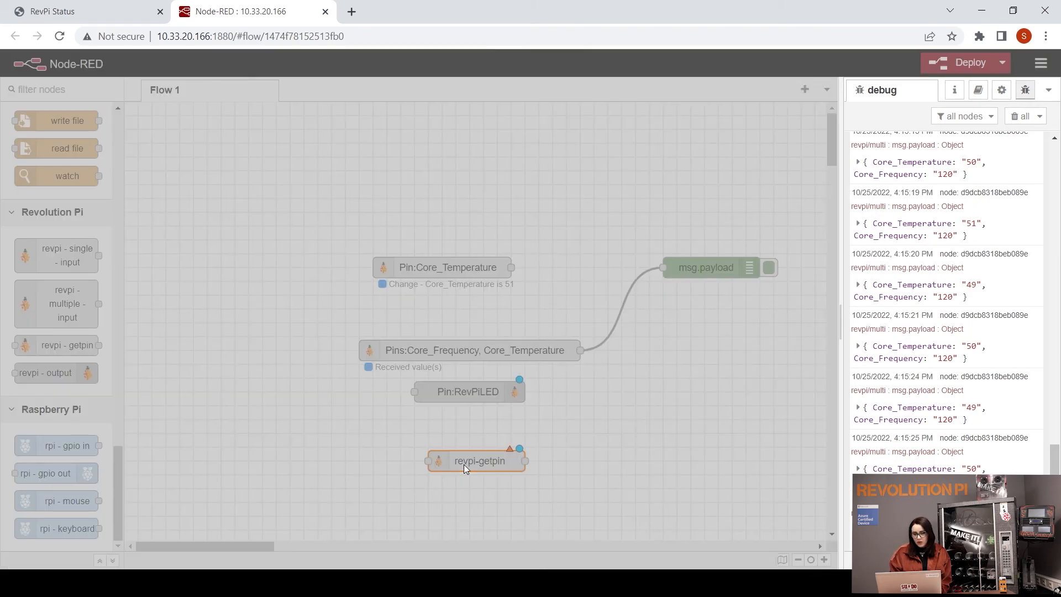
- Set the revpi-getpin node's server to localhost:8000, keeping pin name from payload
{"action": "double_click", "coordinate": [476, 461]}
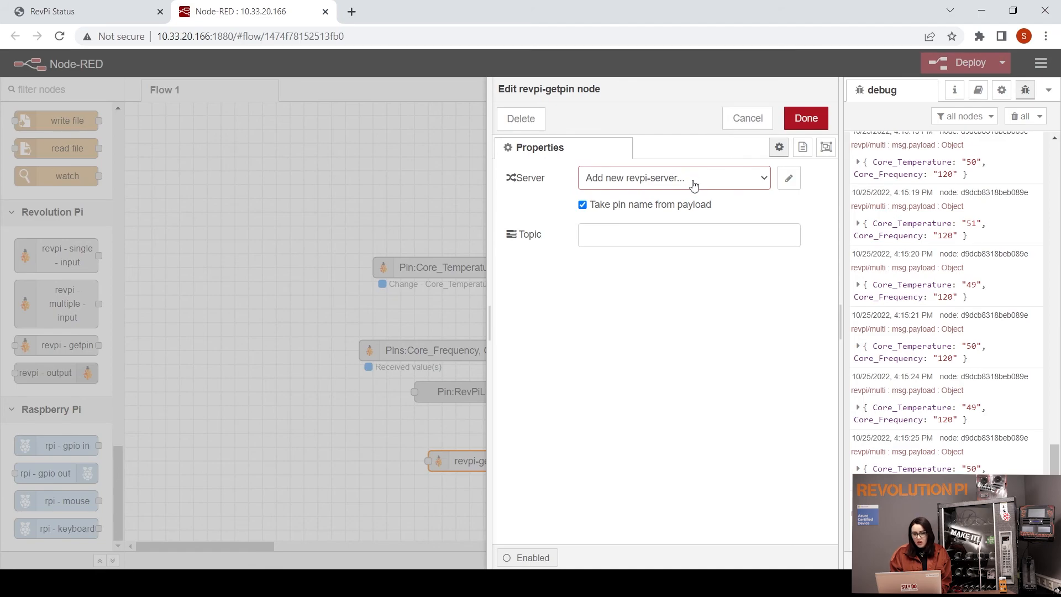
{"action": "left_click", "coordinate": [673, 178]}
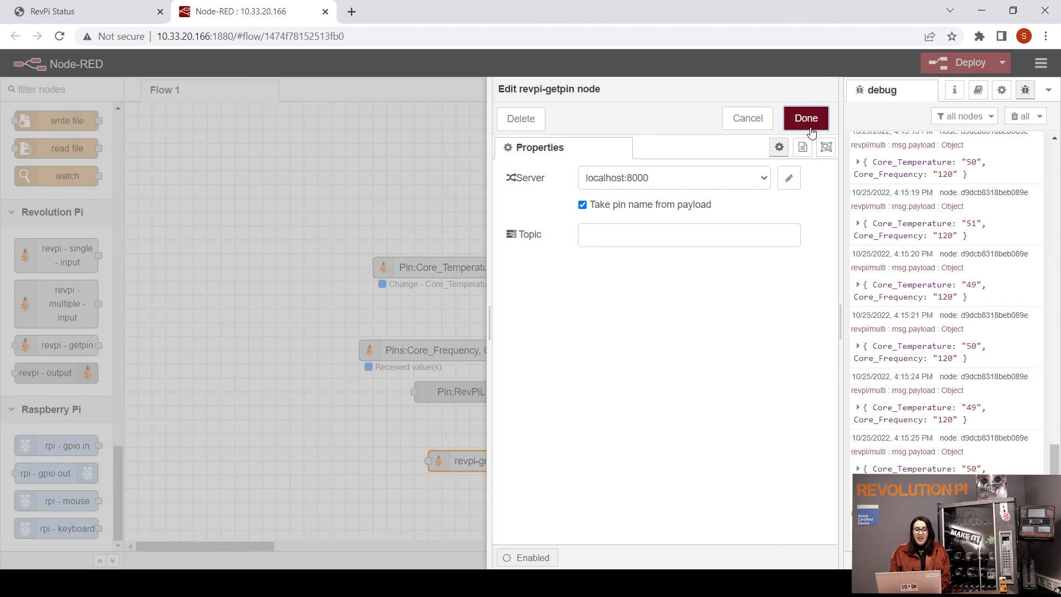
{"action": "left_click", "coordinate": [804, 118]}
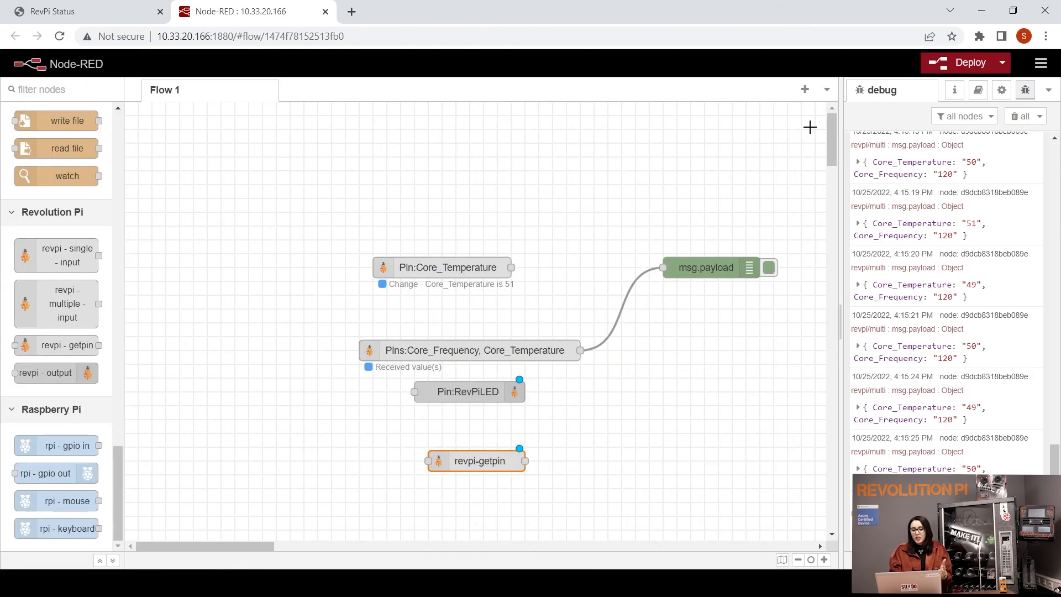